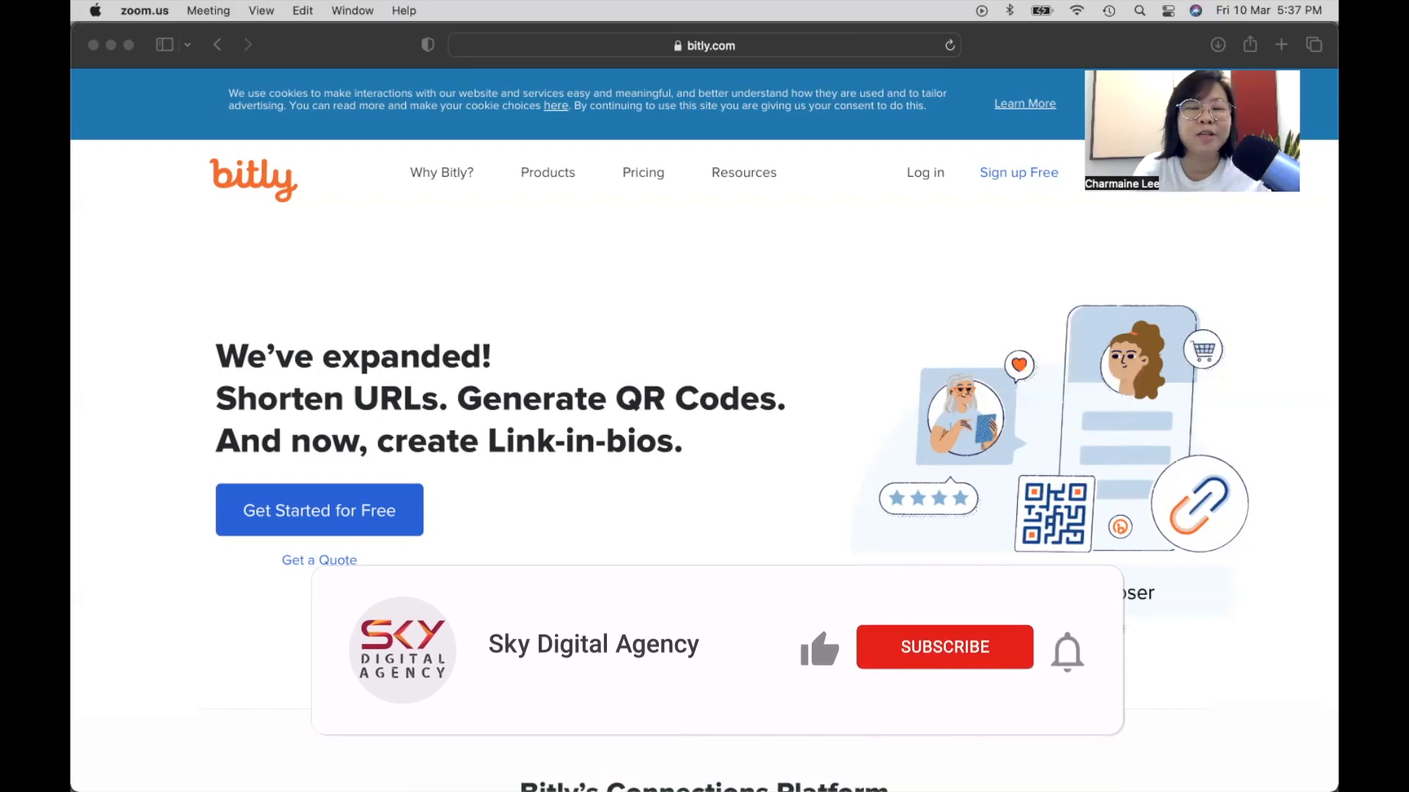
Navigate the browser to bitly.com.
{"action": "left_click", "coordinate": [819, 647]}
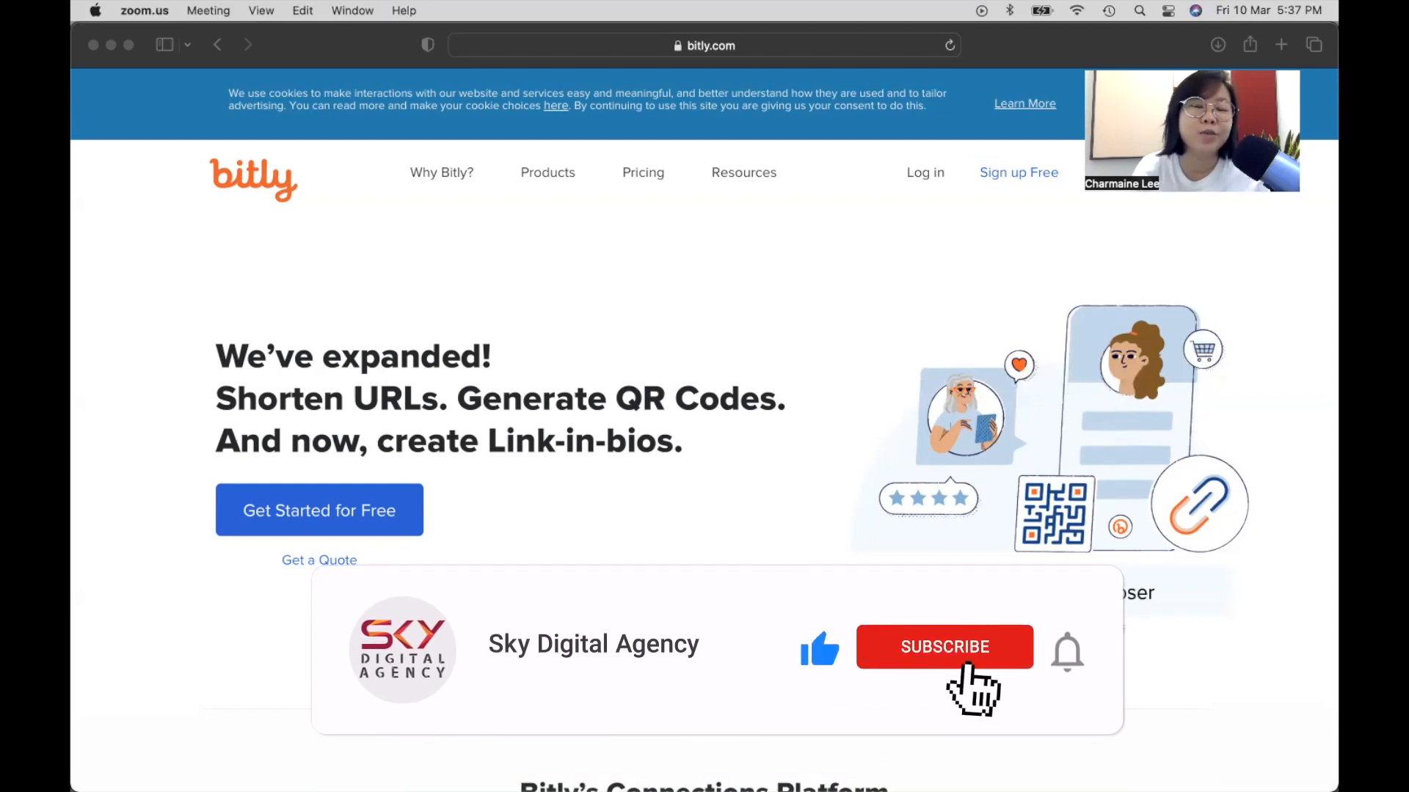
{"action": "left_click", "coordinate": [943, 647]}
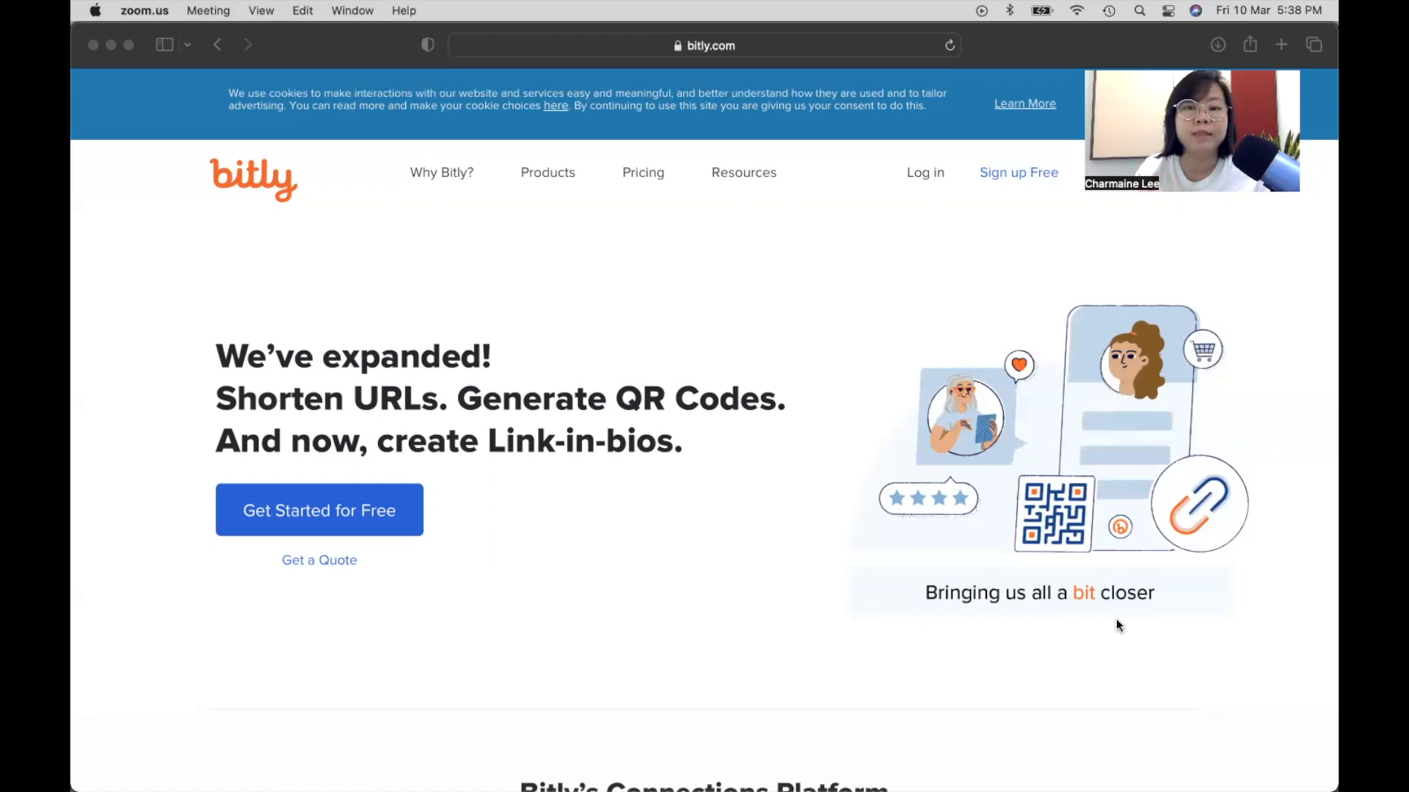
{"action": "mouse_move", "coordinate": [503, 265]}
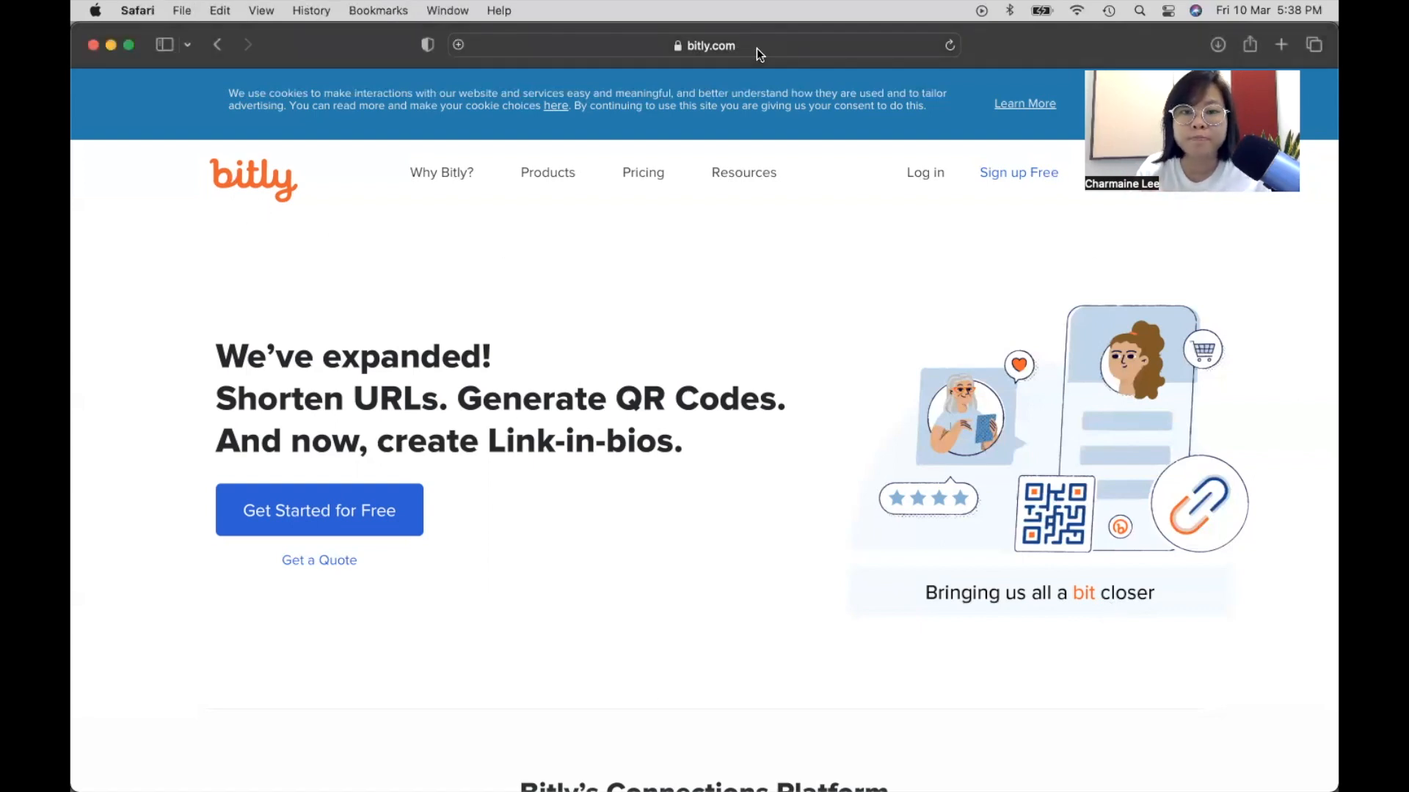
{"action": "left_click", "coordinate": [706, 45]}
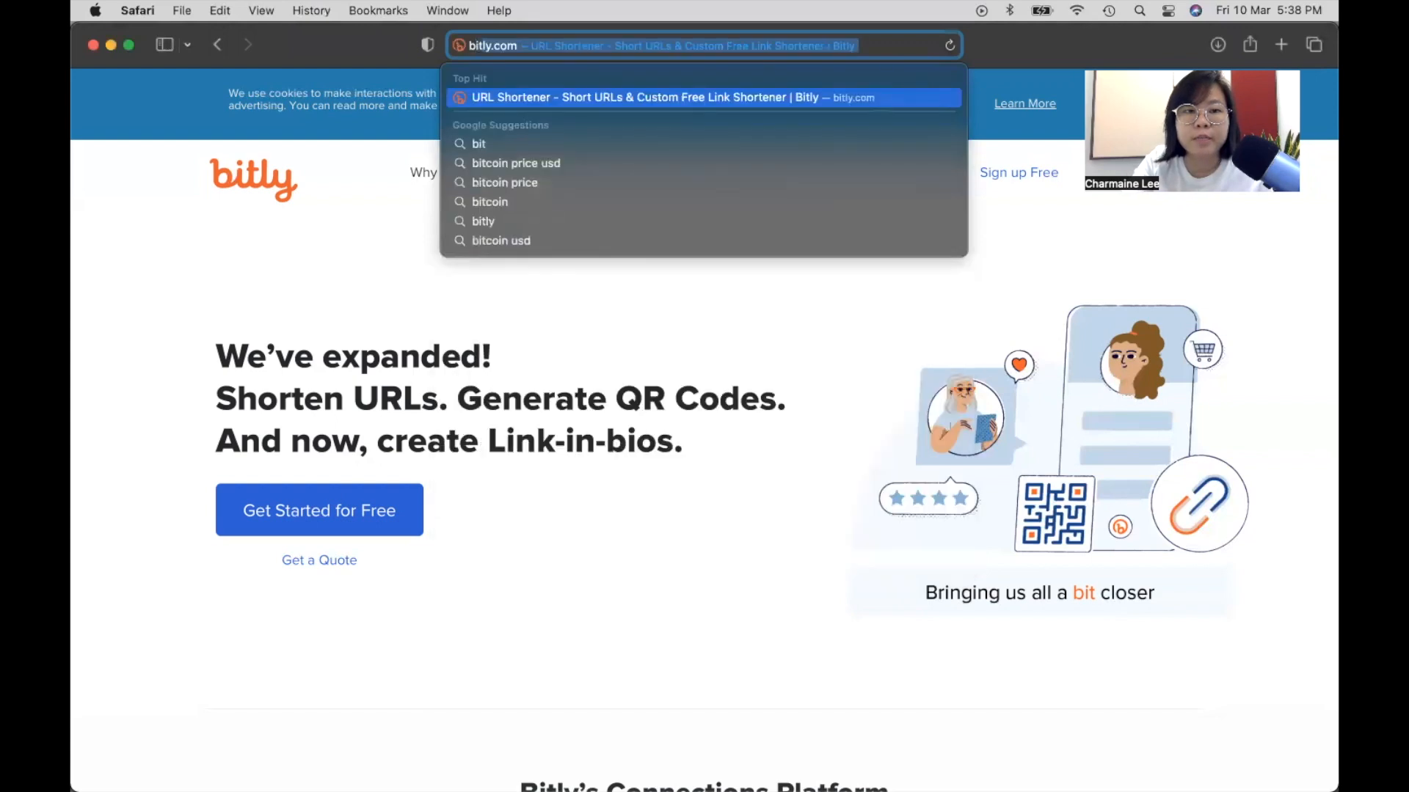
{"action": "type", "text": "bitl"}
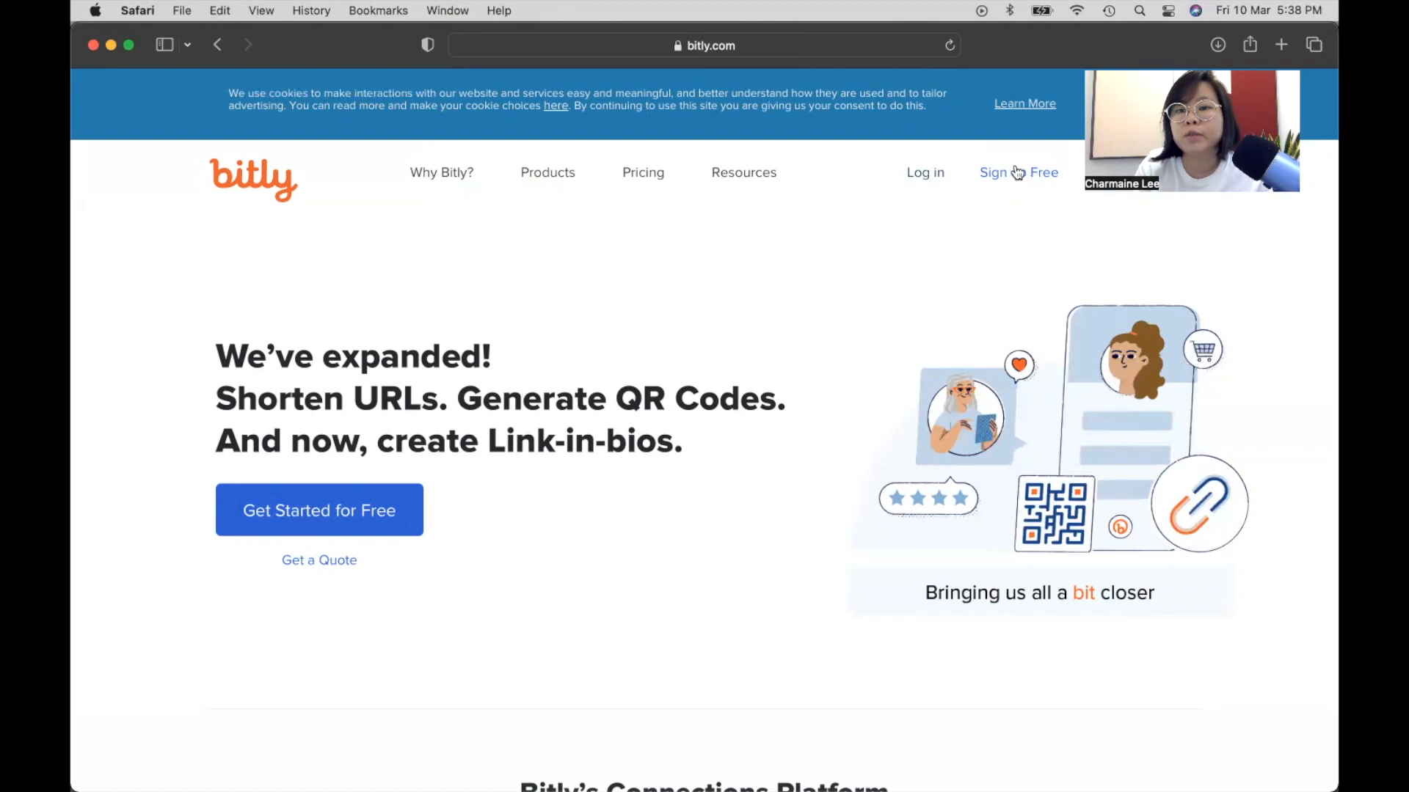
Sign up for free and choose Get Started on the Free plan to reach the Links page.
{"action": "left_click", "coordinate": [643, 172]}
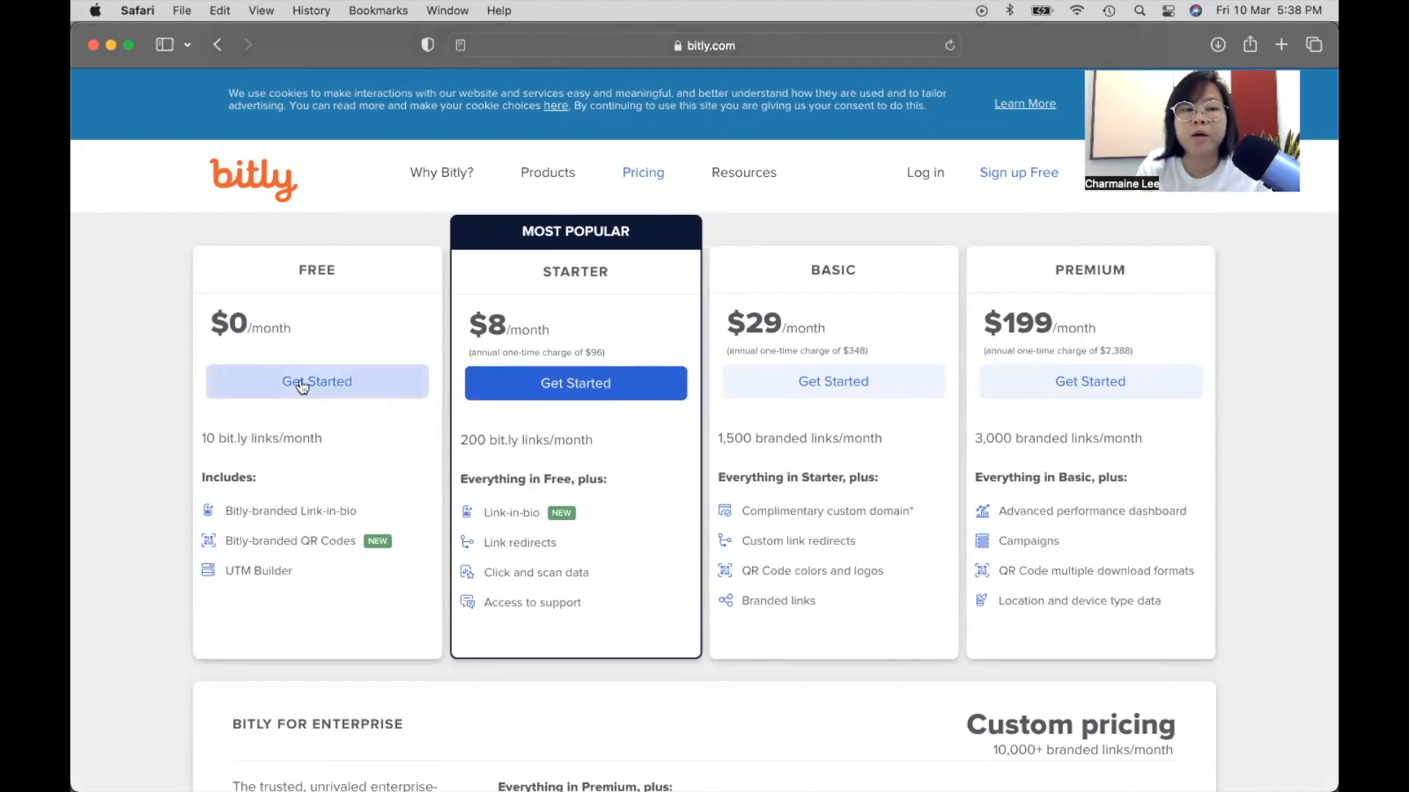
{"action": "left_click", "coordinate": [317, 382]}
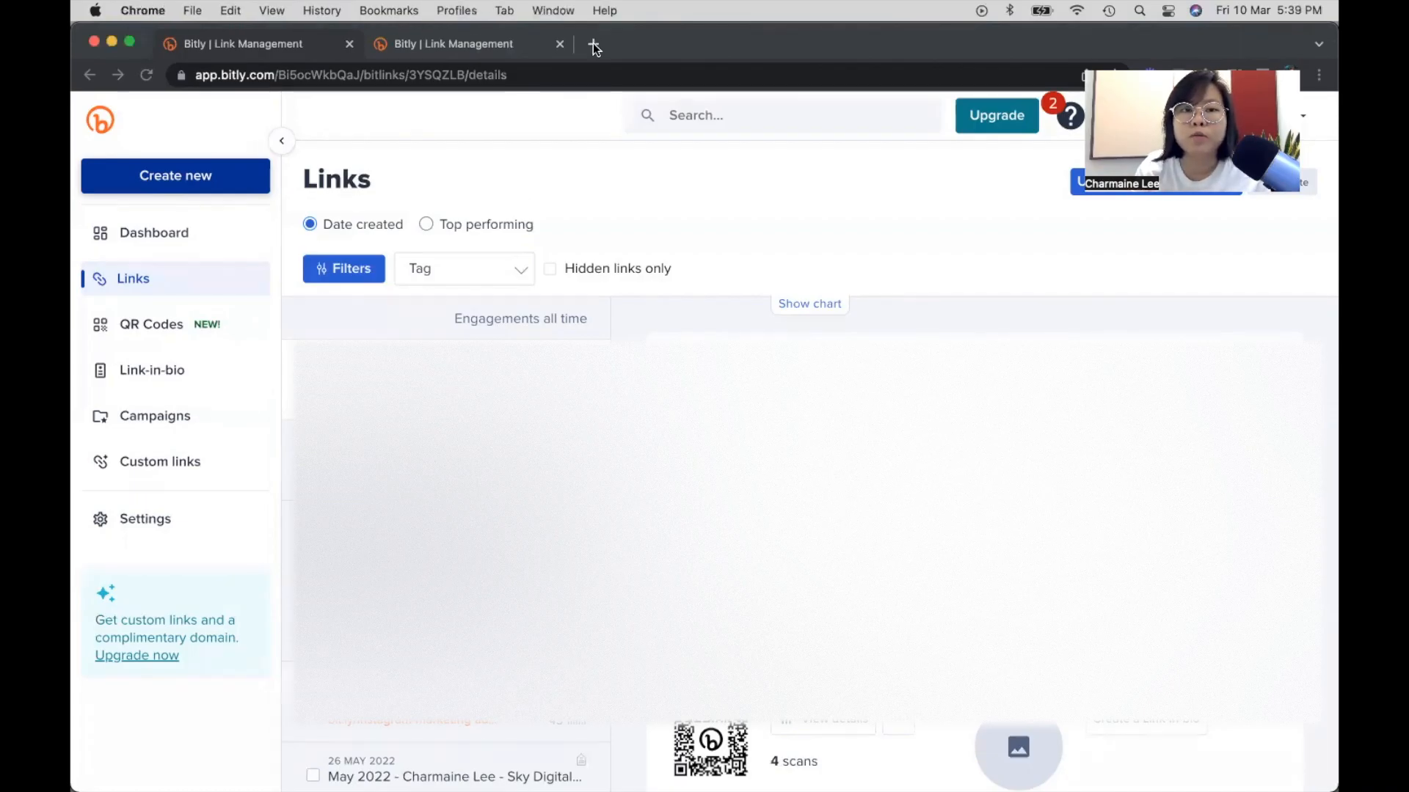
In a new tab, open Google Drive's 2023 Course Notes PDF Files folder.
{"action": "left_click", "coordinate": [593, 43]}
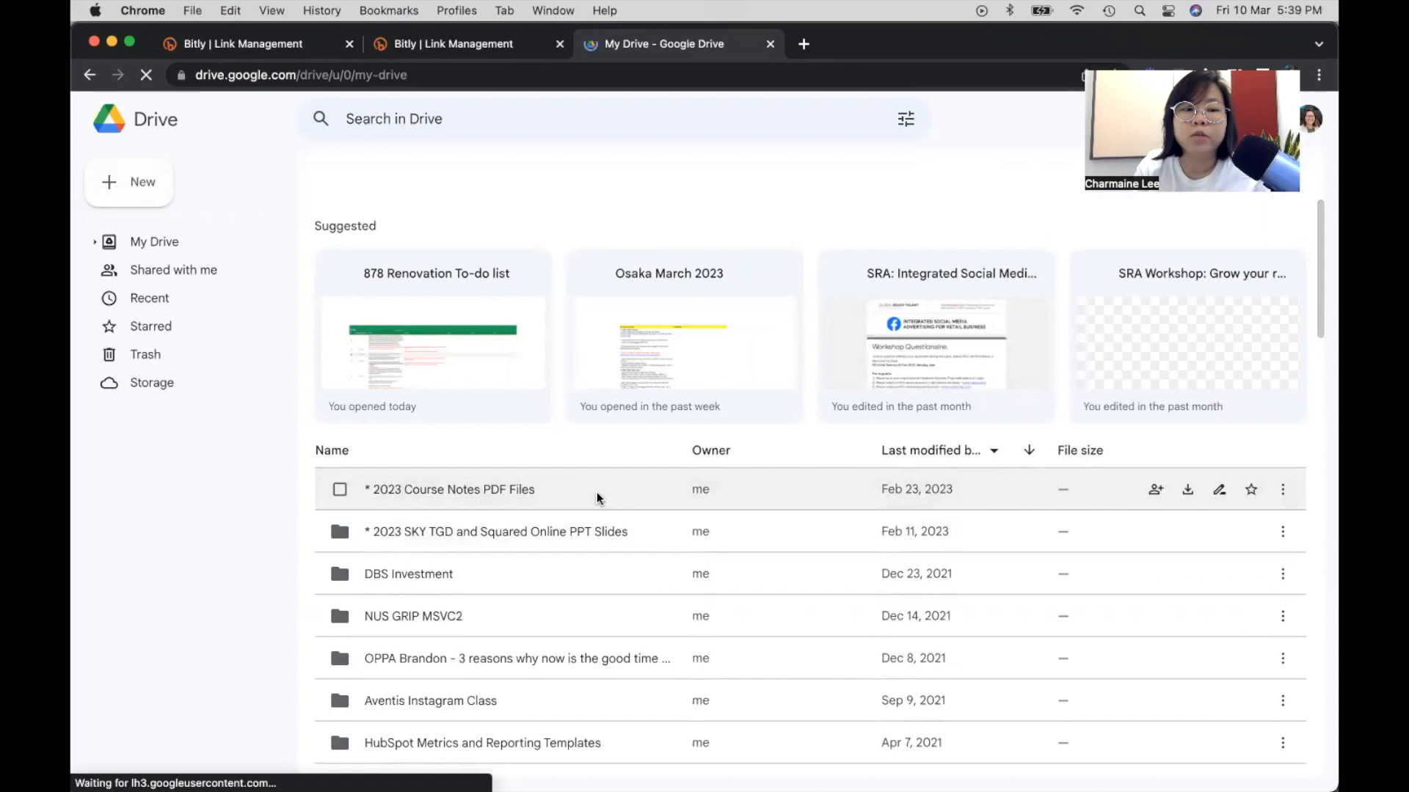
{"action": "left_click", "coordinate": [959, 176]}
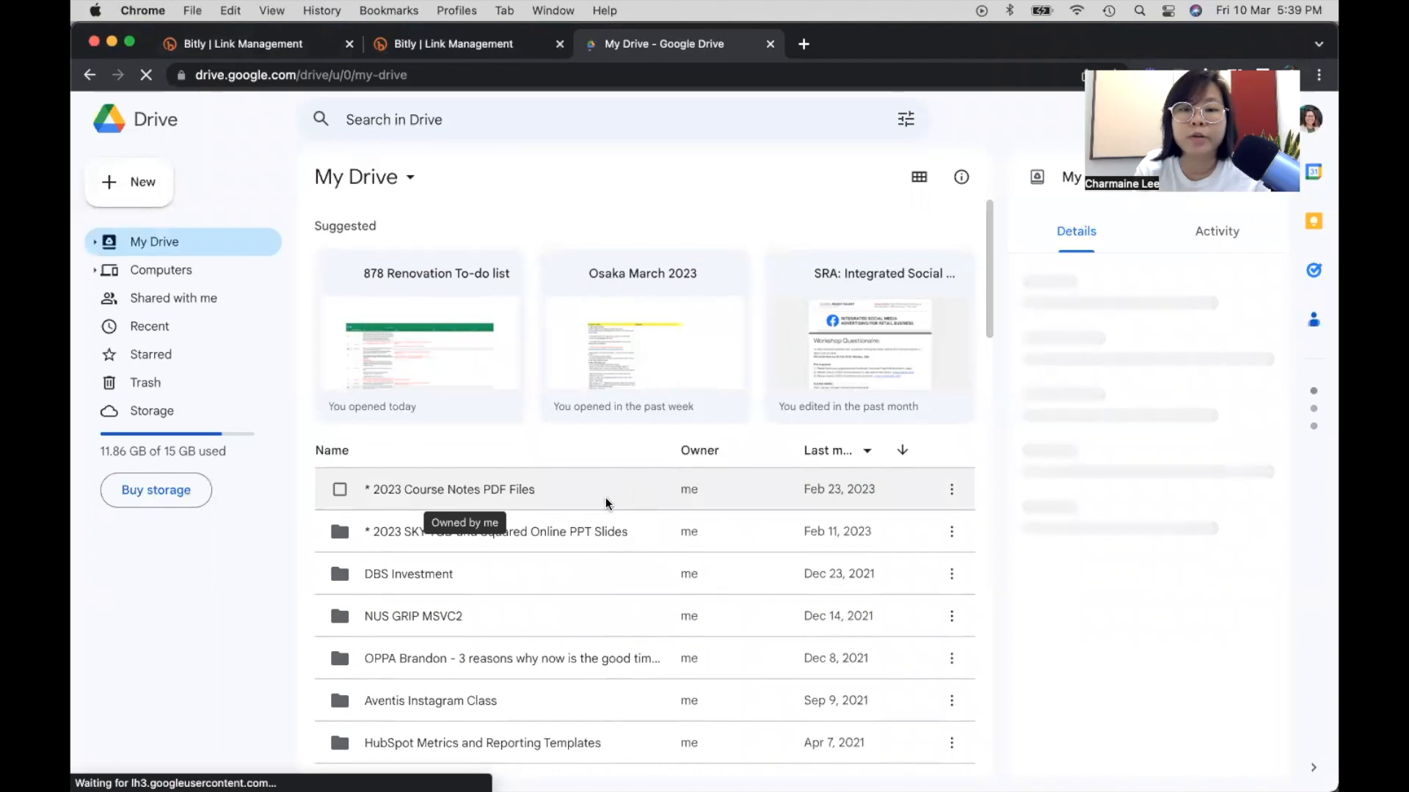
{"action": "double_click", "coordinate": [449, 489]}
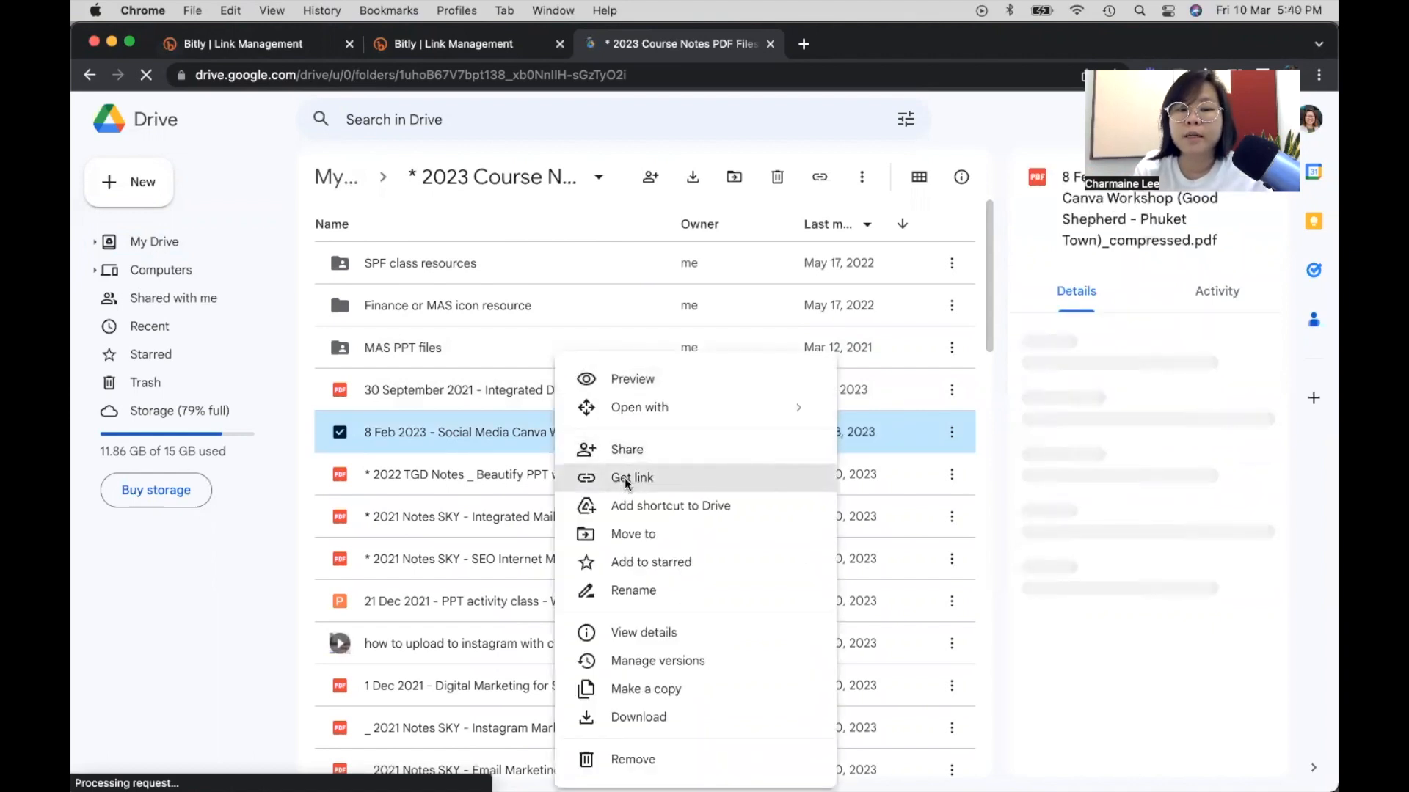
Bring up the Get link sharing settings for the 8 Feb 2023 Canva Workshop PDF.
{"action": "left_click", "coordinate": [631, 477]}
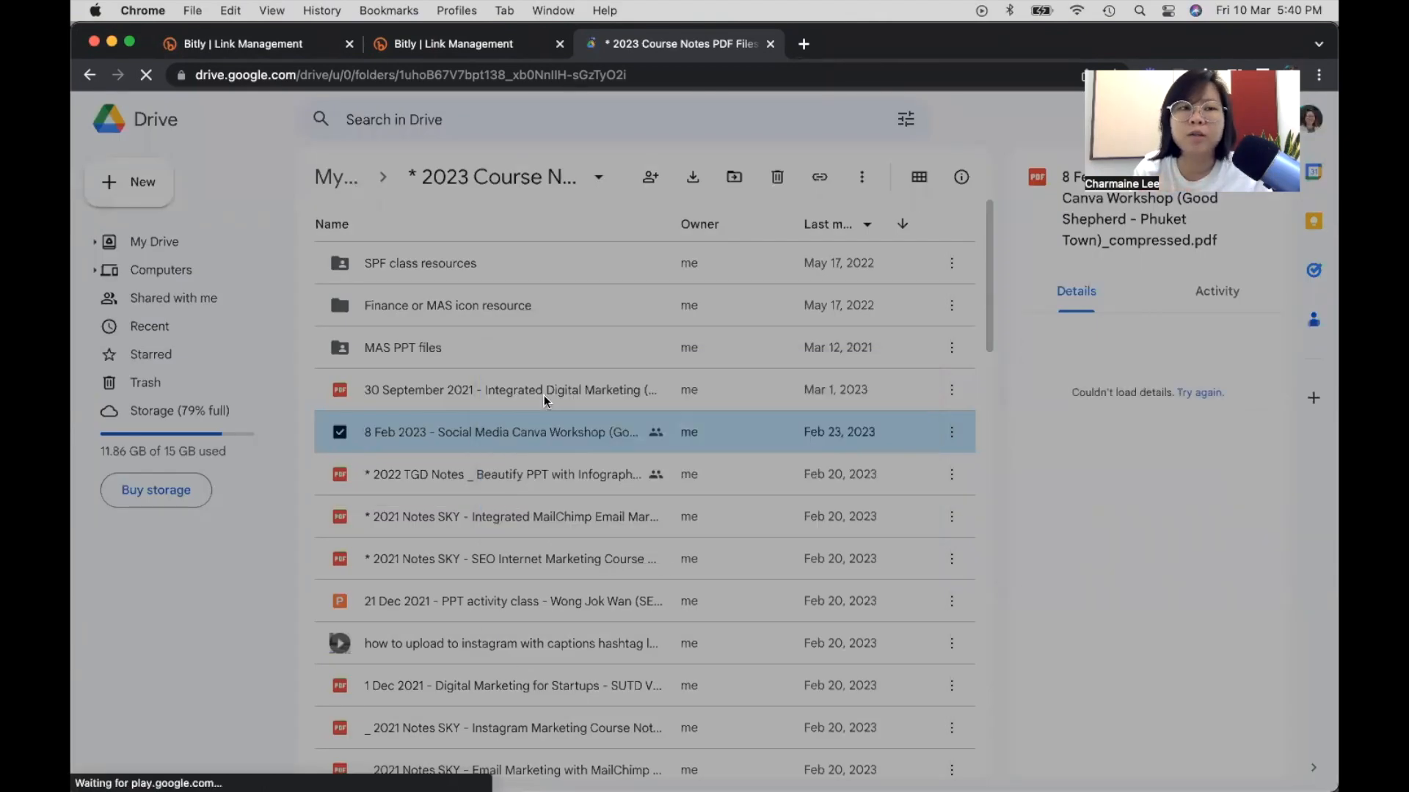
{"action": "left_click", "coordinate": [818, 177]}
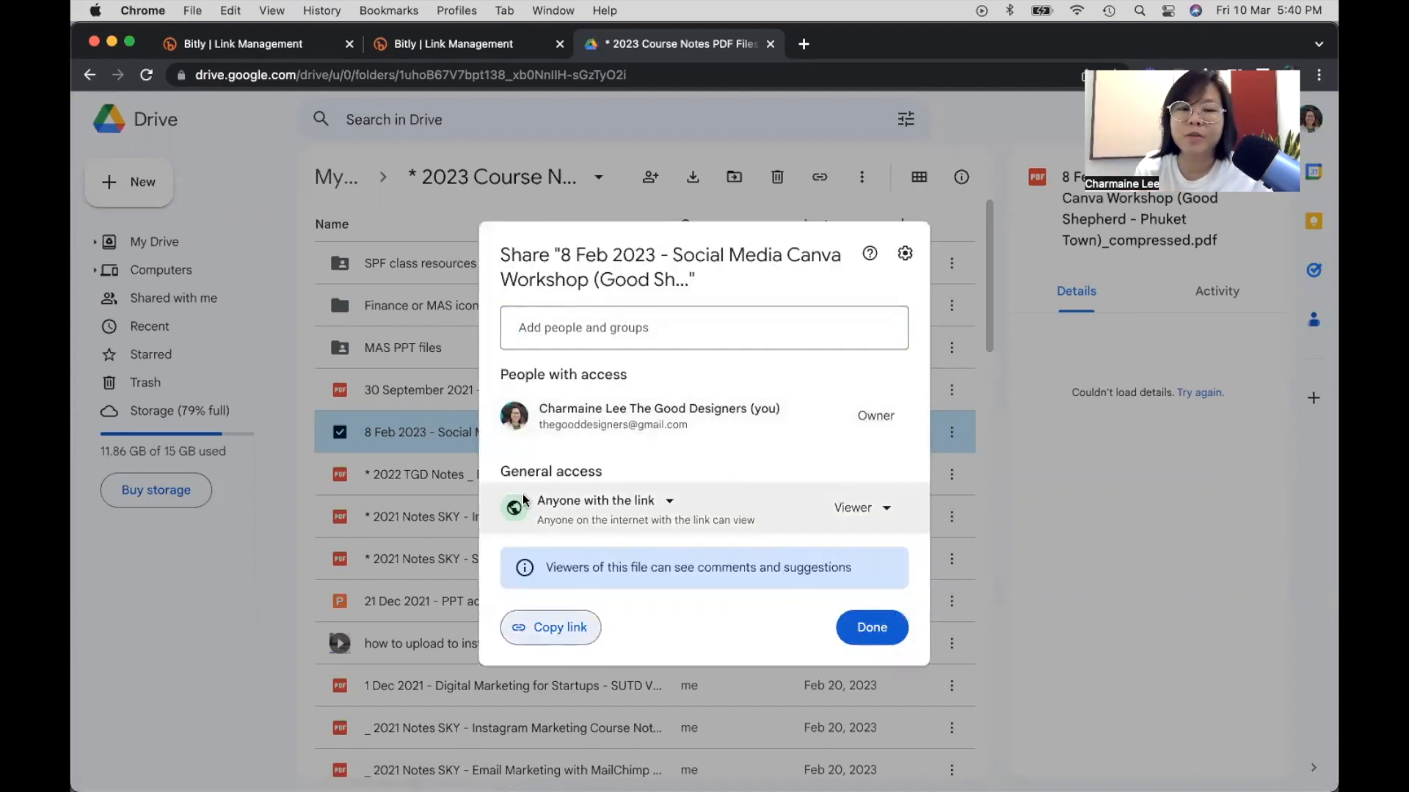
Set general access to anyone with the link, keeping visitors as Viewer only.
{"action": "left_click", "coordinate": [596, 500]}
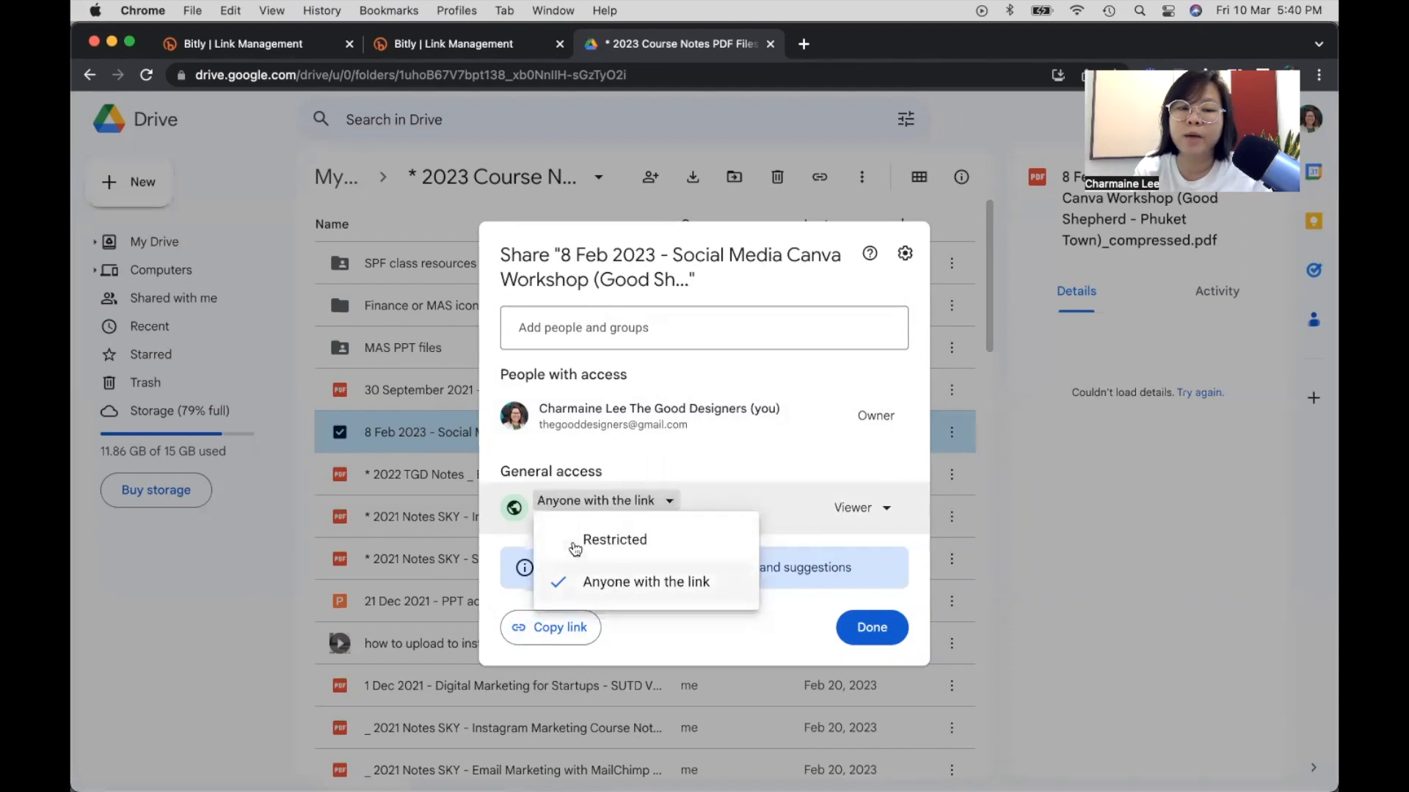
{"action": "mouse_move", "coordinate": [685, 542]}
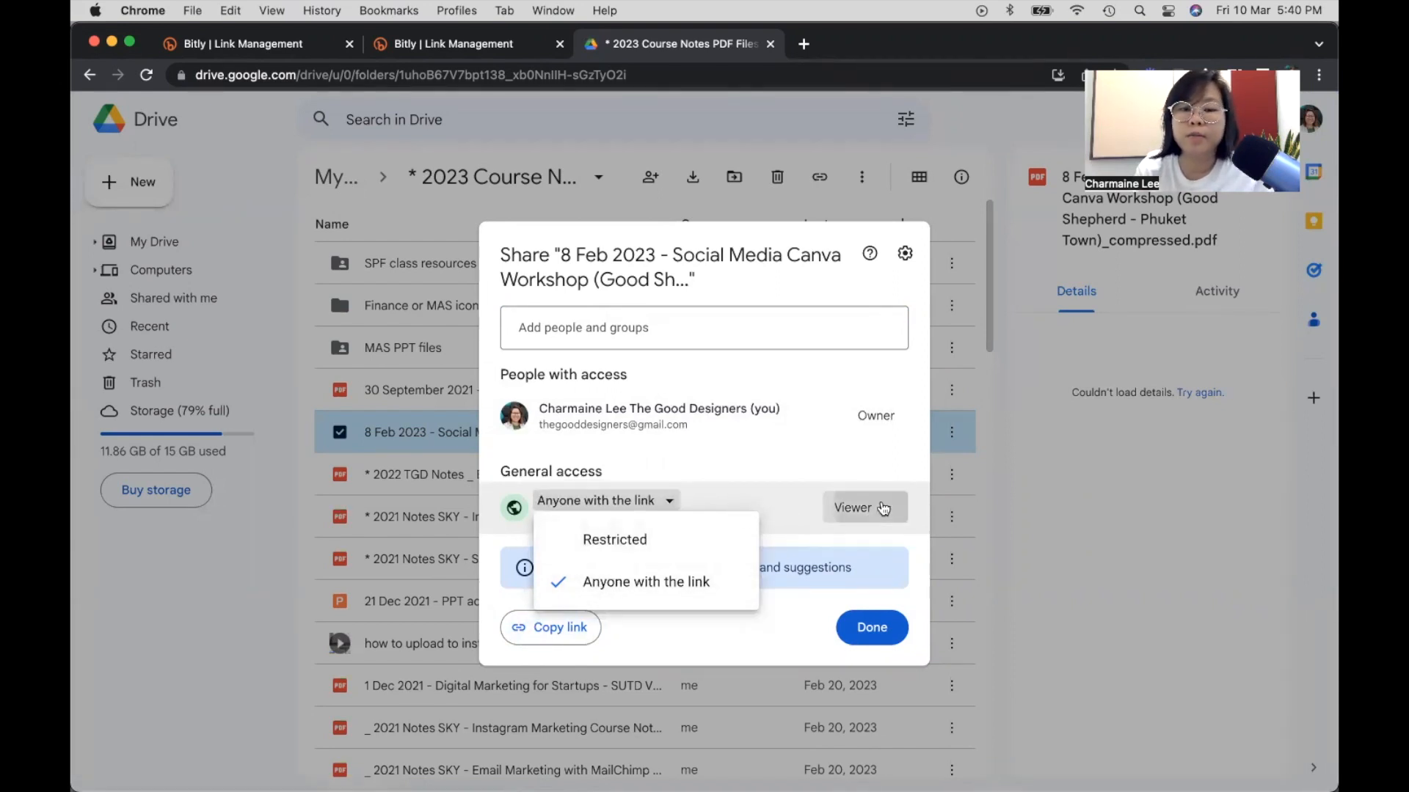
{"action": "left_click", "coordinate": [863, 508]}
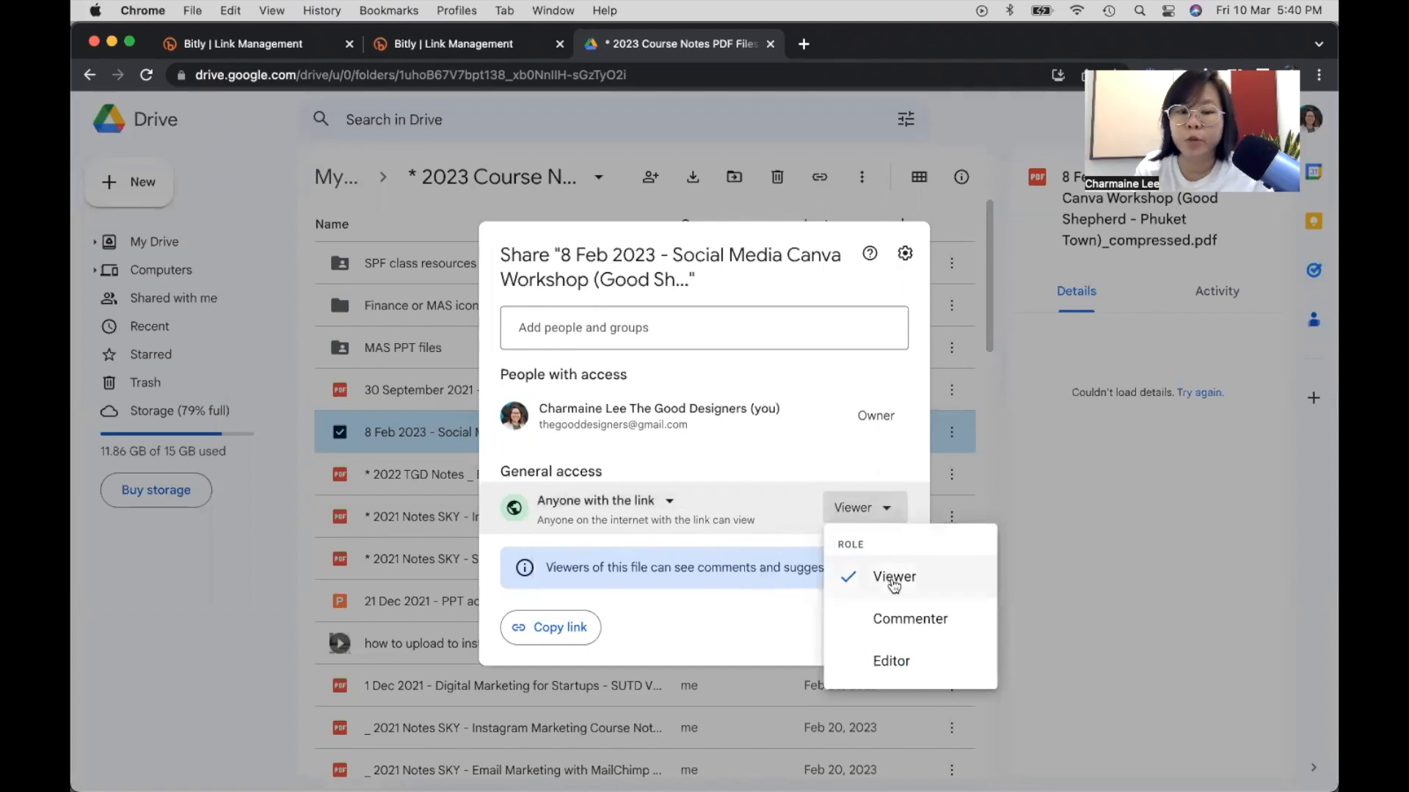
{"action": "left_click", "coordinate": [550, 627]}
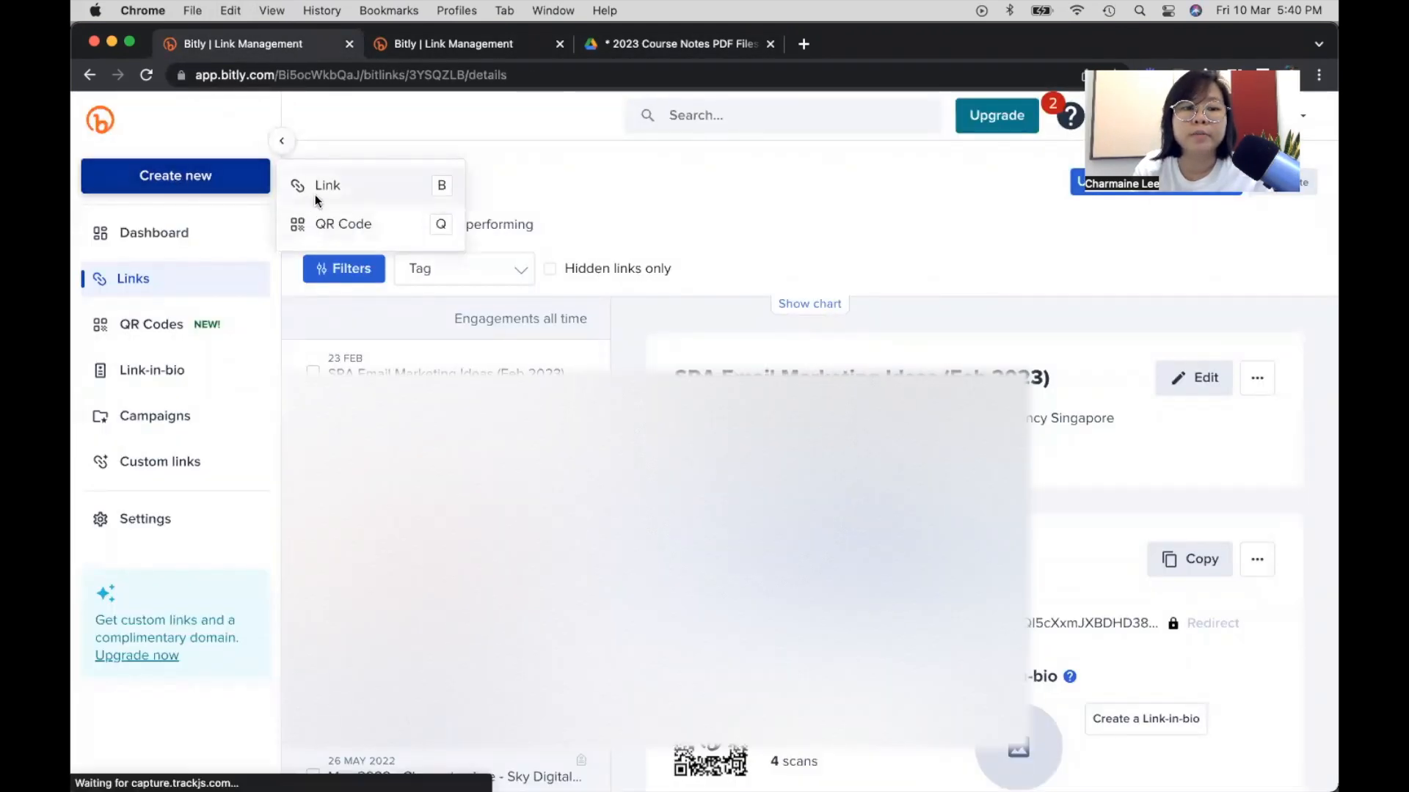
Paste the Drive URL as destination and title it 'Social Media Graphic with Canva Course Notes - Phuket Town'.
{"action": "left_click", "coordinate": [327, 185]}
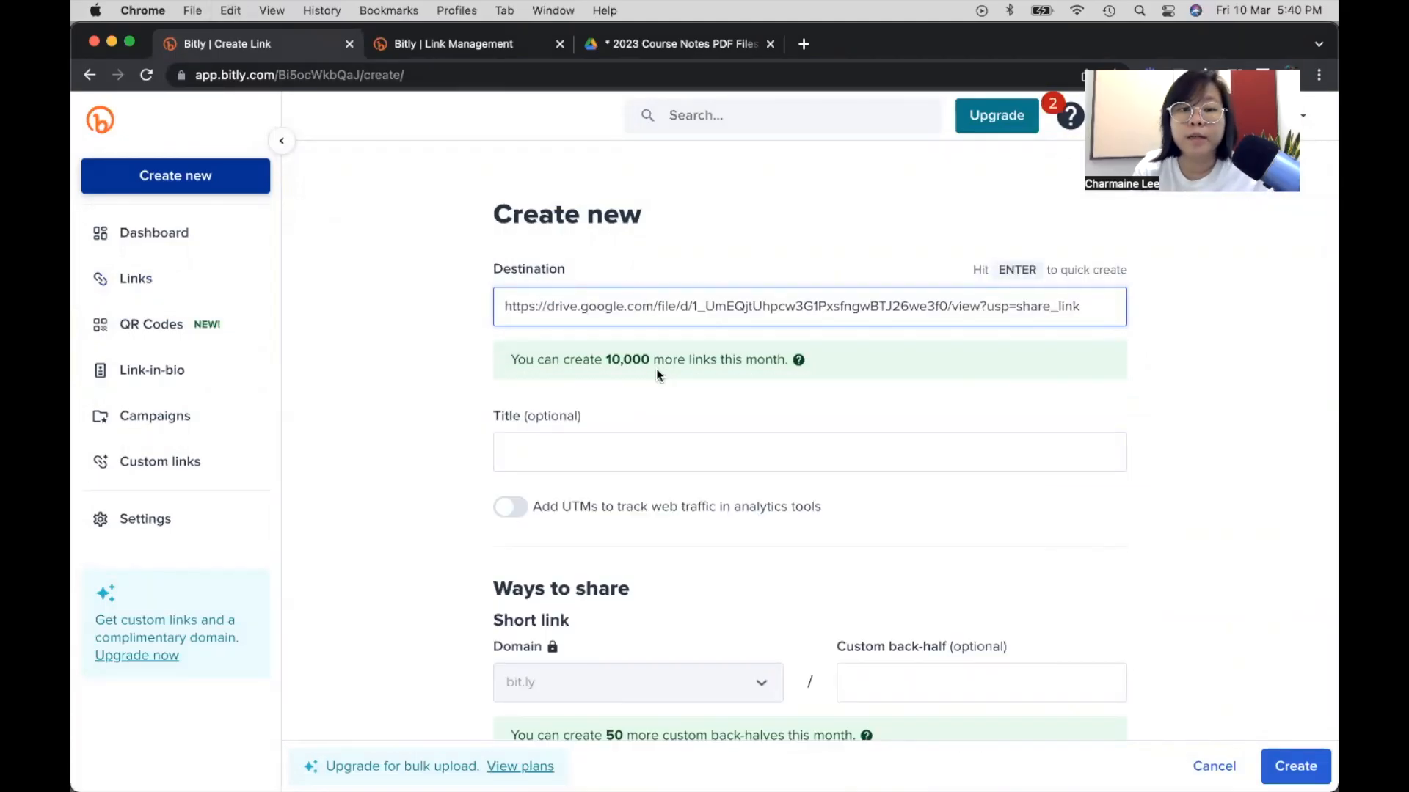
{"action": "left_click", "coordinate": [808, 452]}
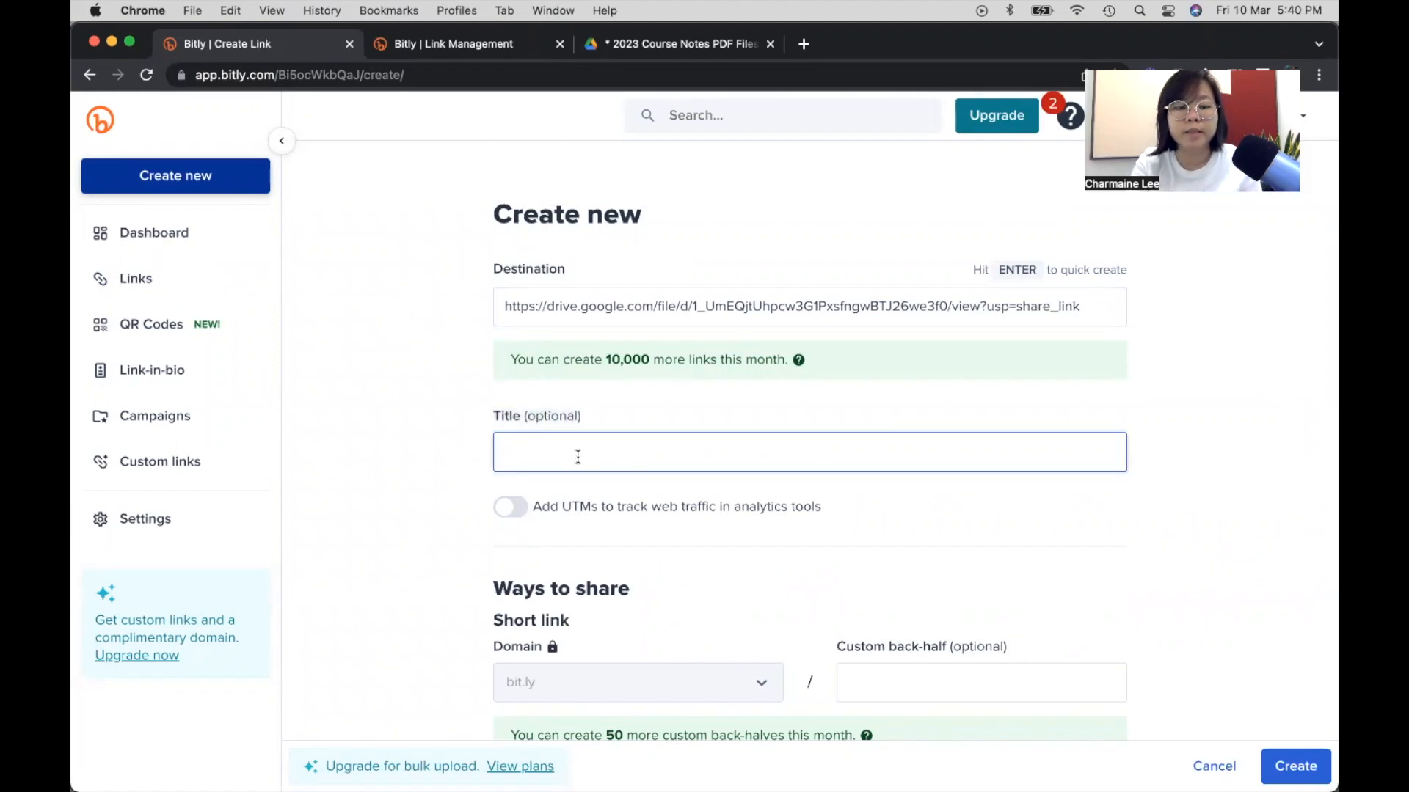
{"action": "type", "text": "Social Media Graphic wit"}
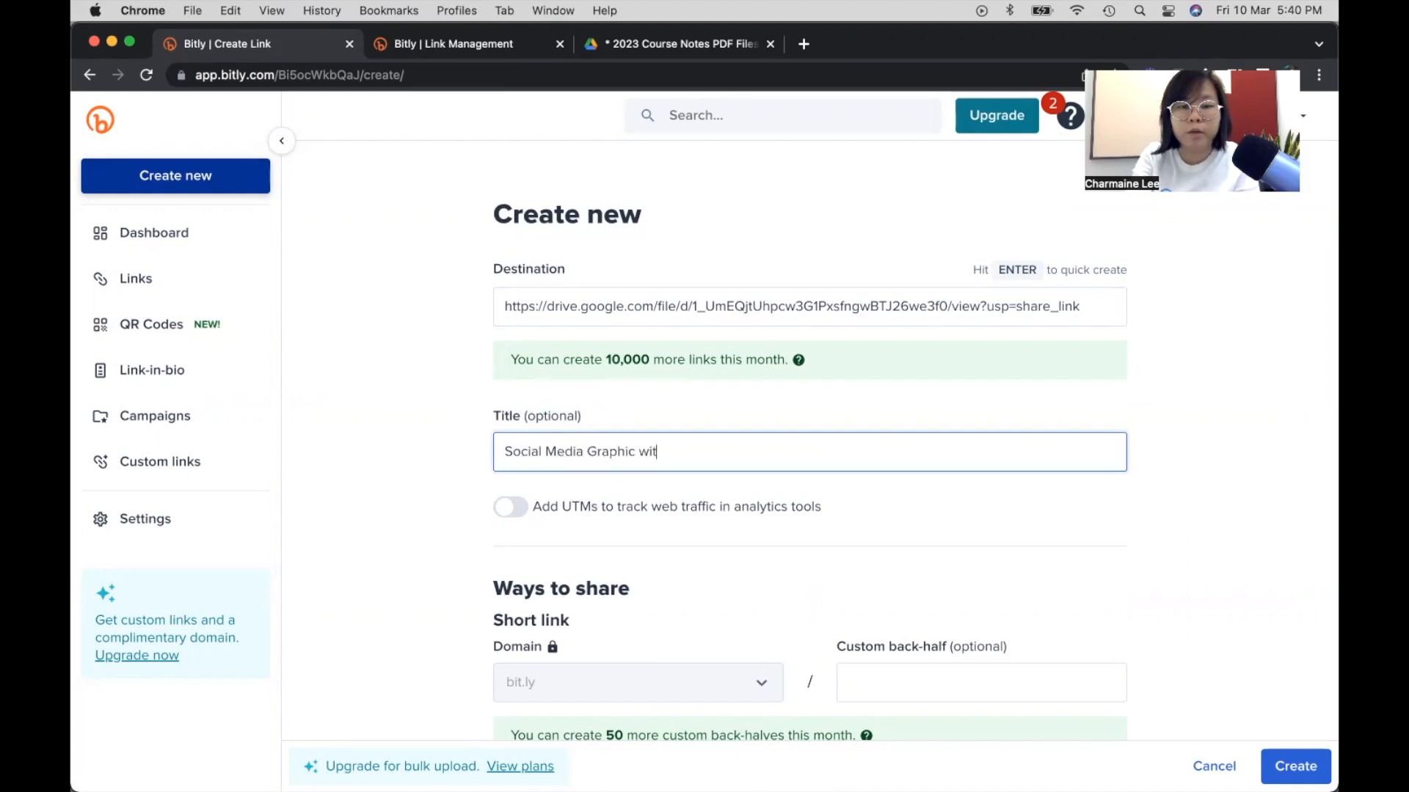
{"action": "type", "text": "h Canva"}
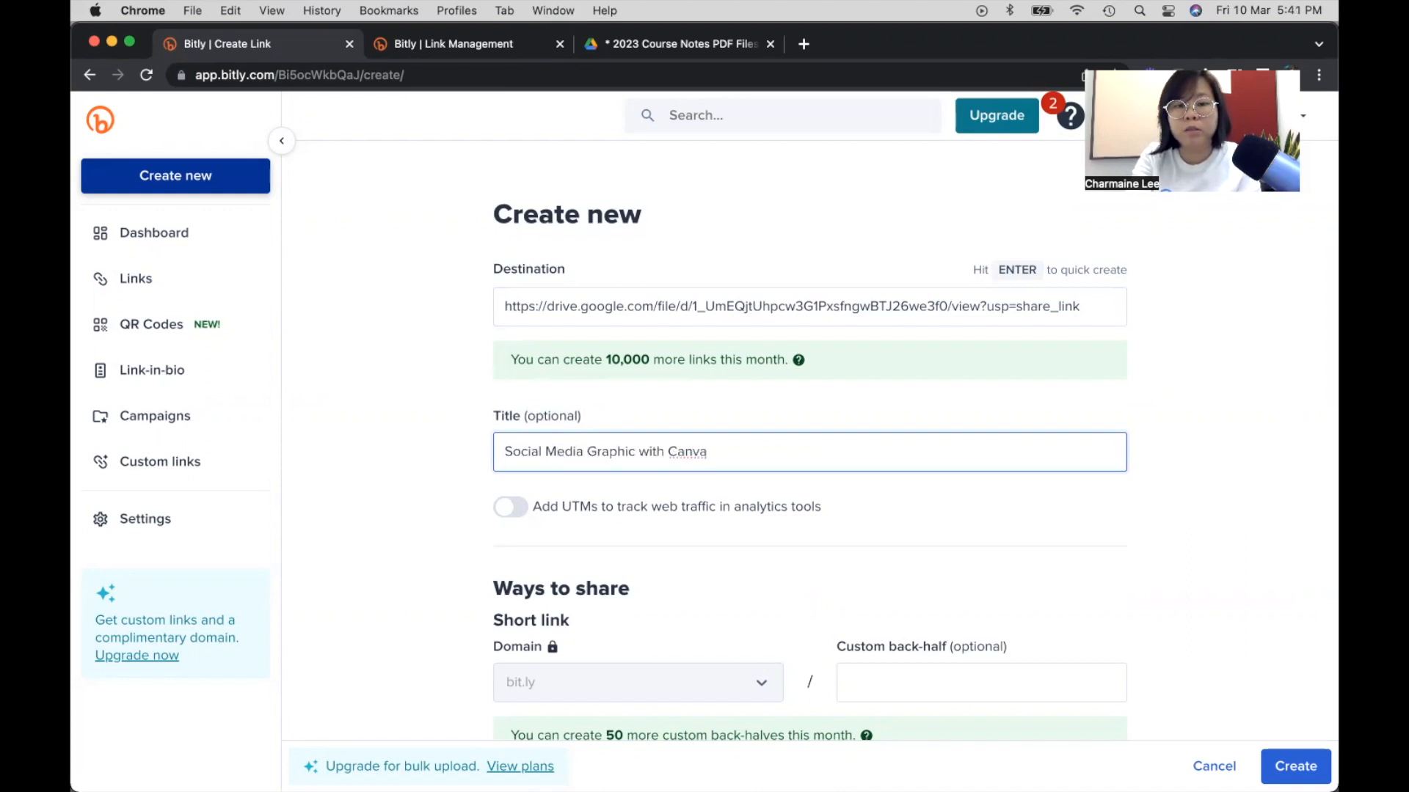
{"action": "type", "text": "Course Notes"}
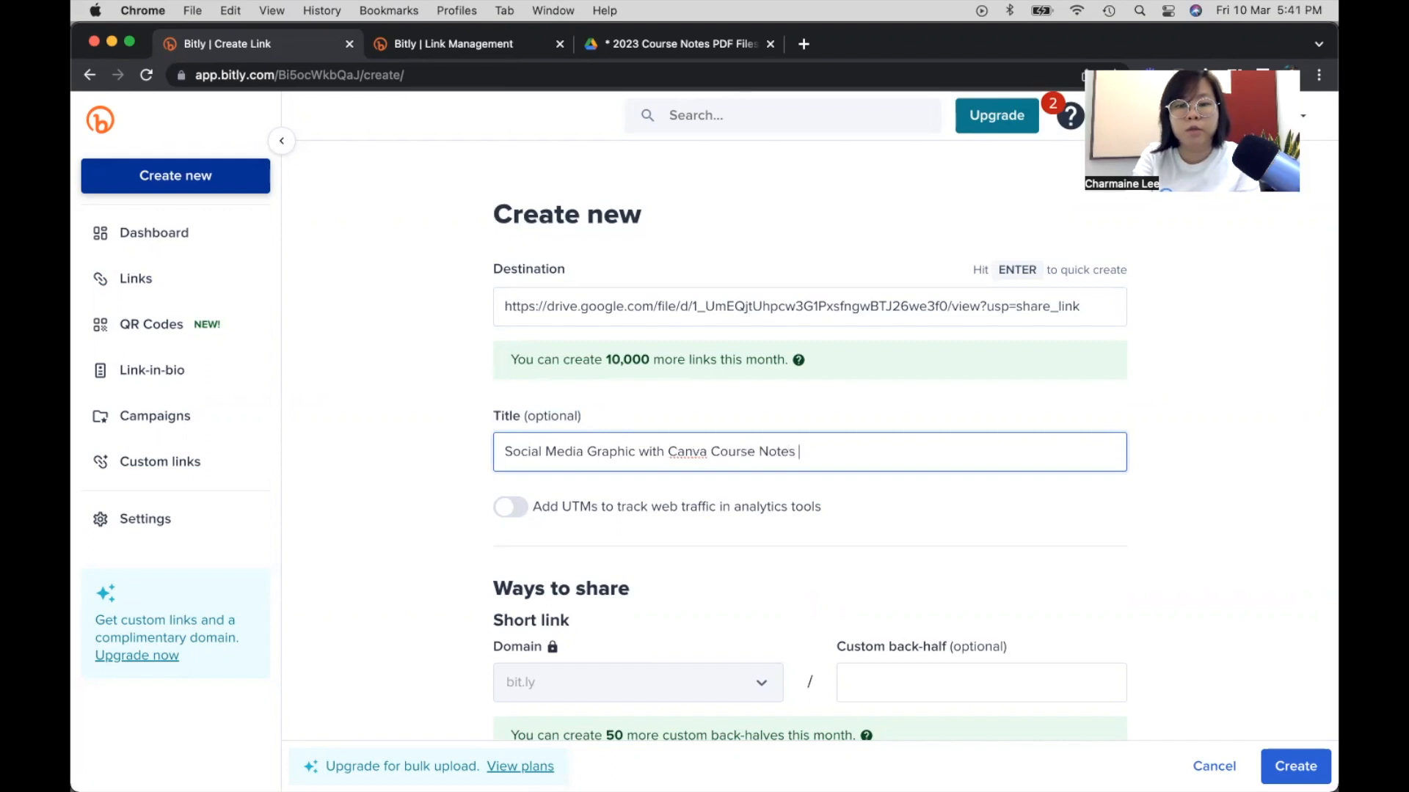
{"action": "type", "text": "- Phuket Town"}
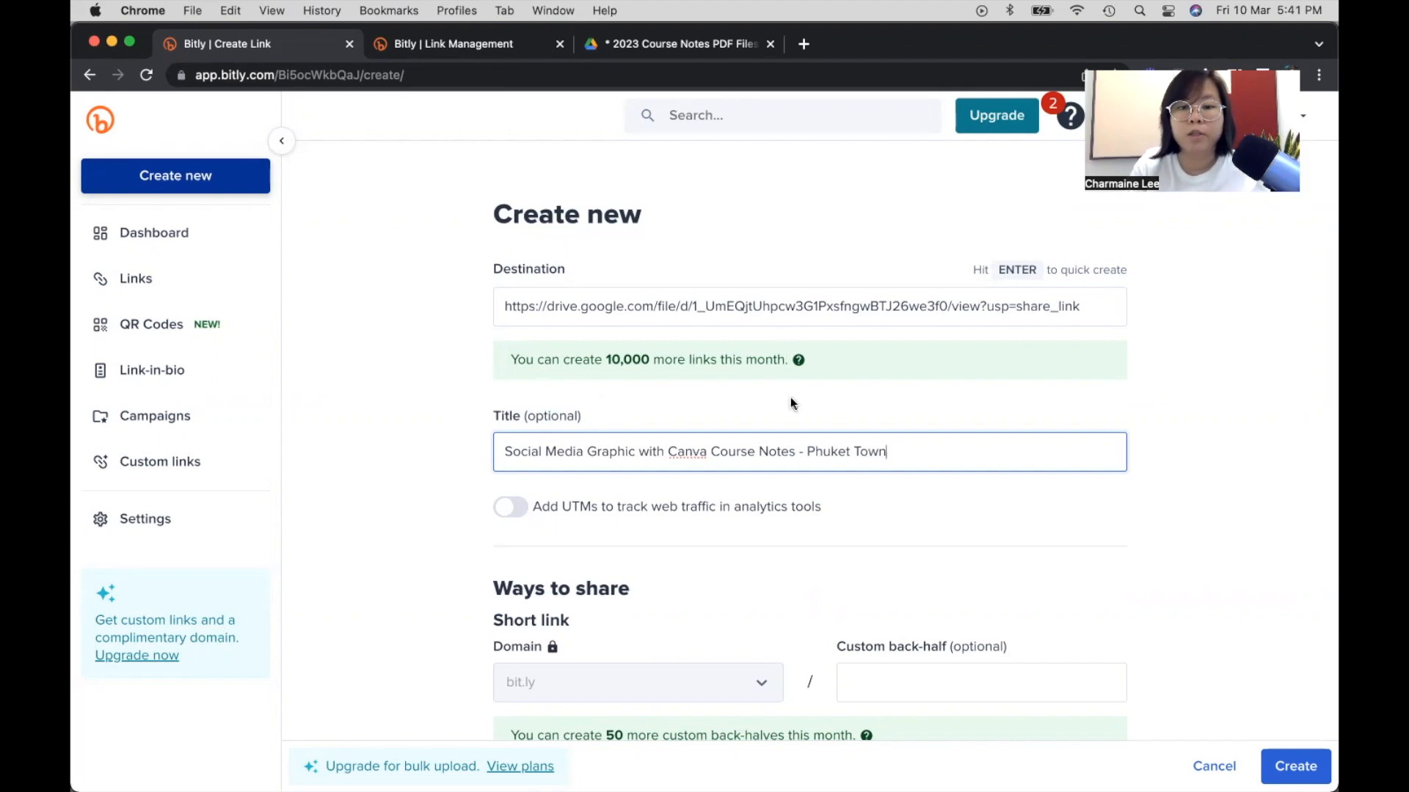
{"action": "mouse_move", "coordinate": [1041, 546]}
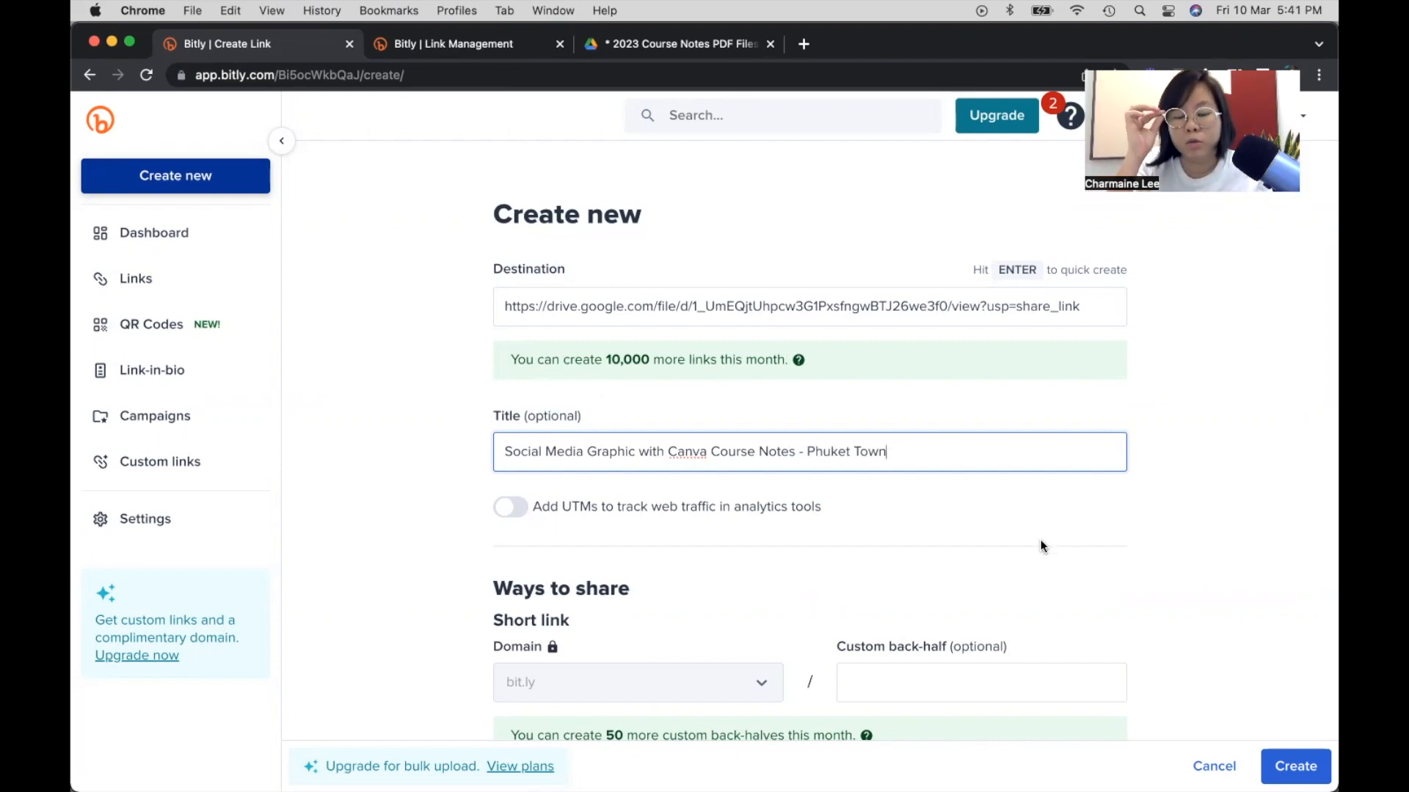
{"action": "left_click", "coordinate": [980, 451]}
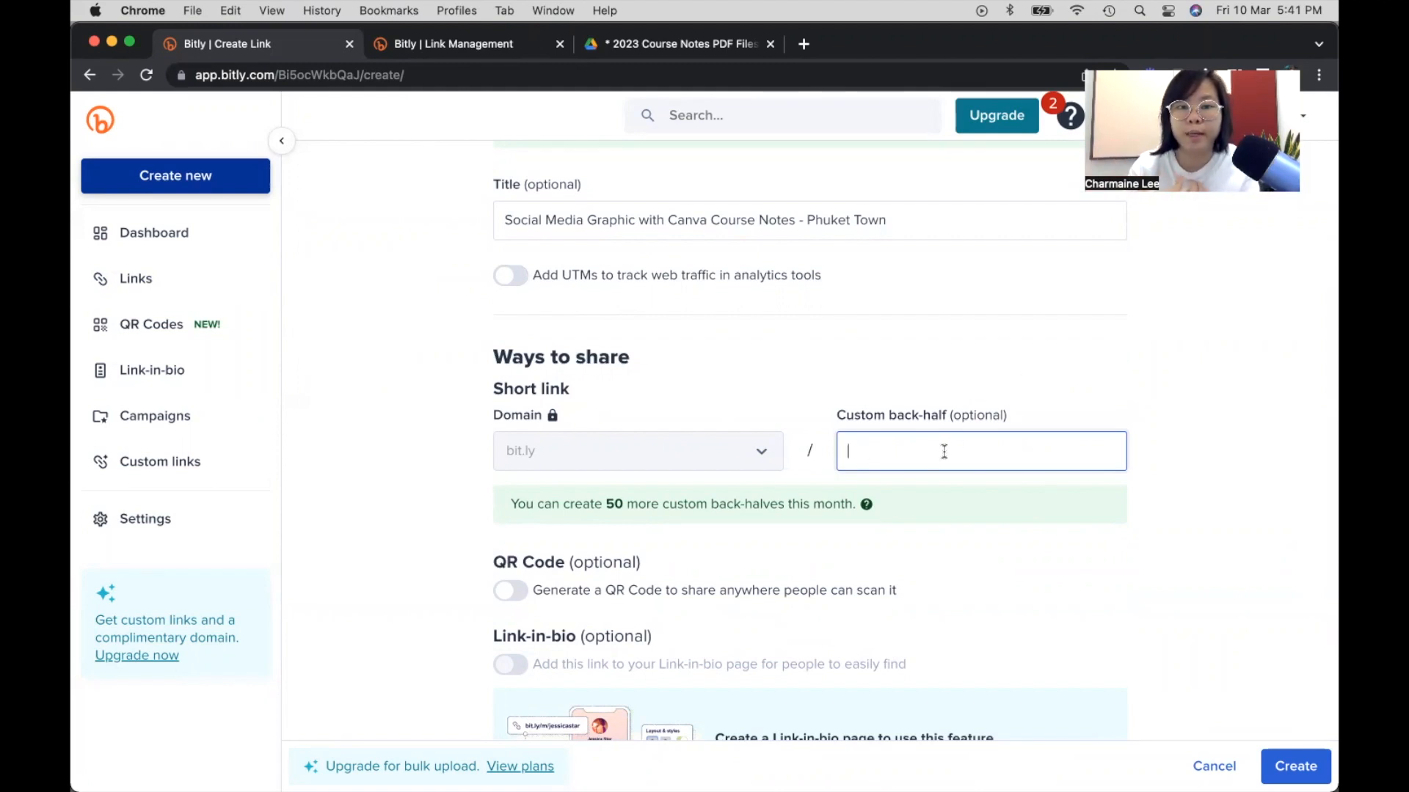
Enter the custom back-half social-media-canva-notes-phuket-town.
{"action": "type", "text": "social"}
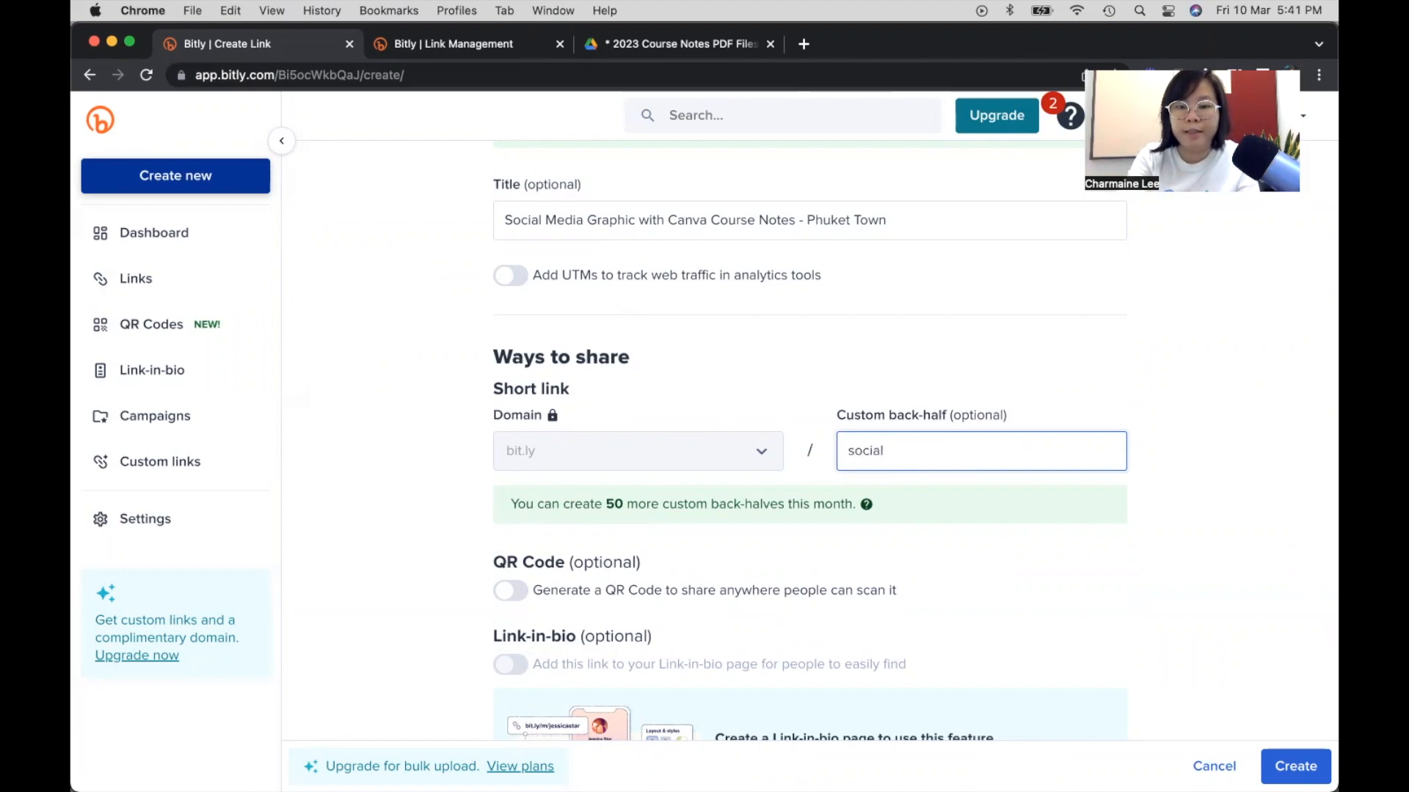
{"action": "type", "text": "-media-can"}
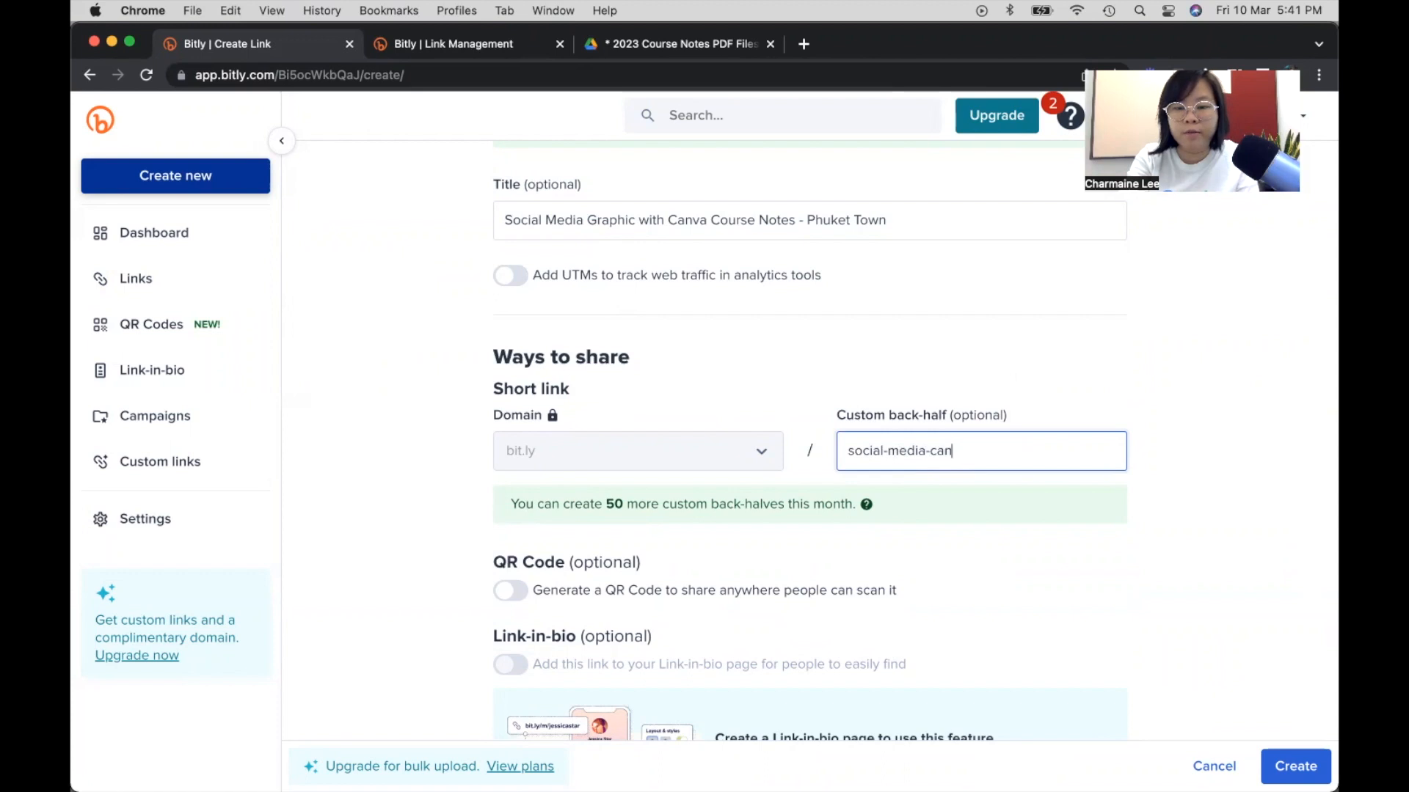
{"action": "type", "text": "va-notes-phuket-town"}
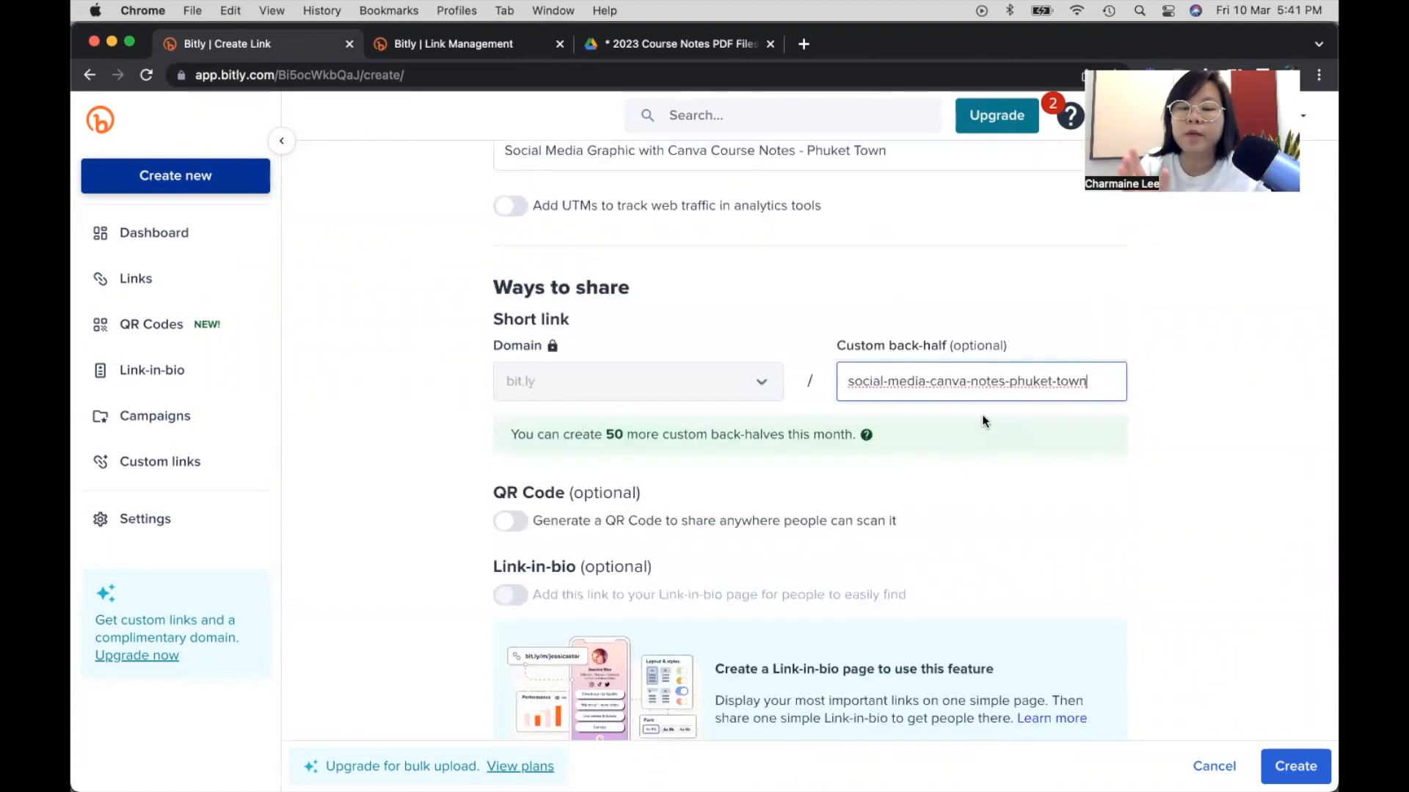
{"action": "scroll", "scroll_direction": "down", "scroll_amount": 3}
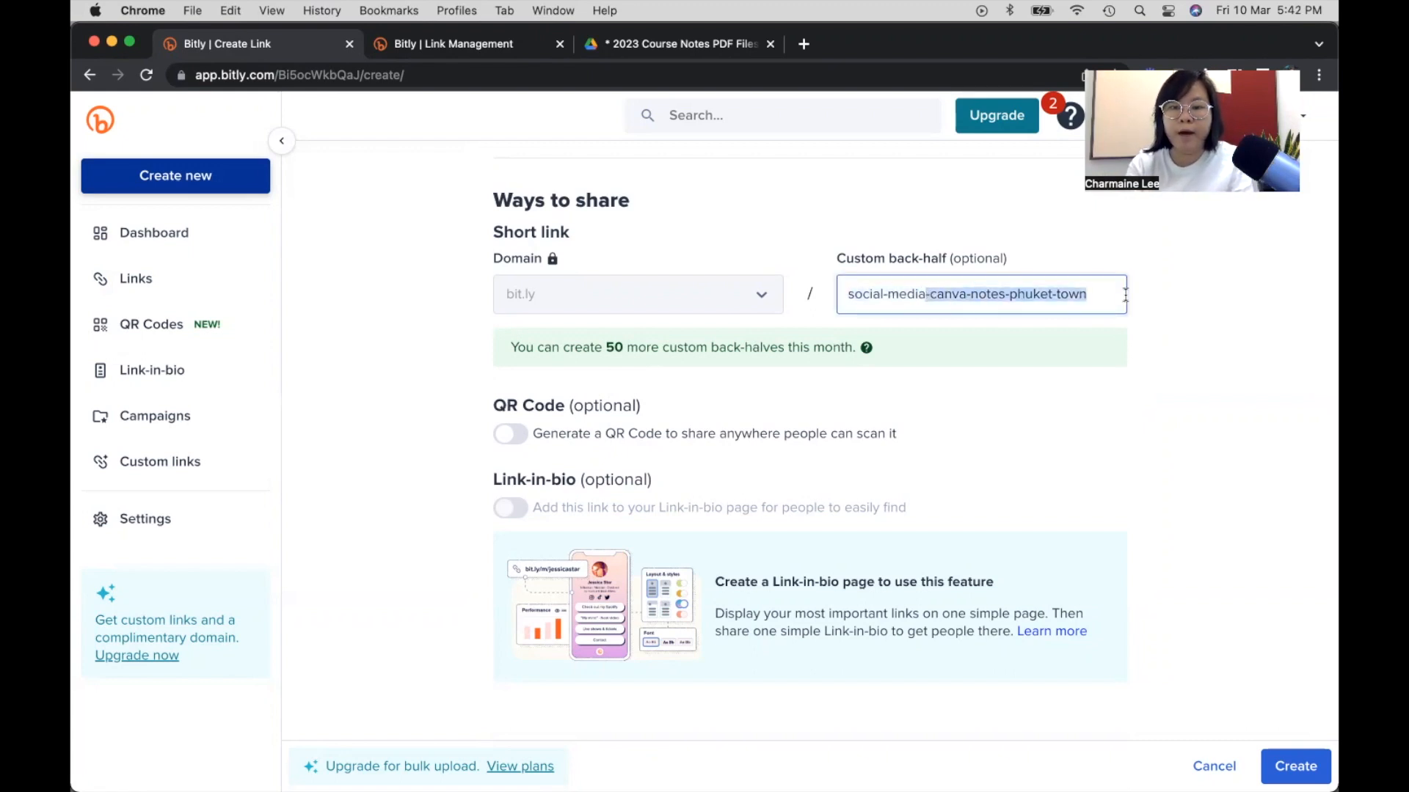
{"action": "key", "text": "Backspace"}
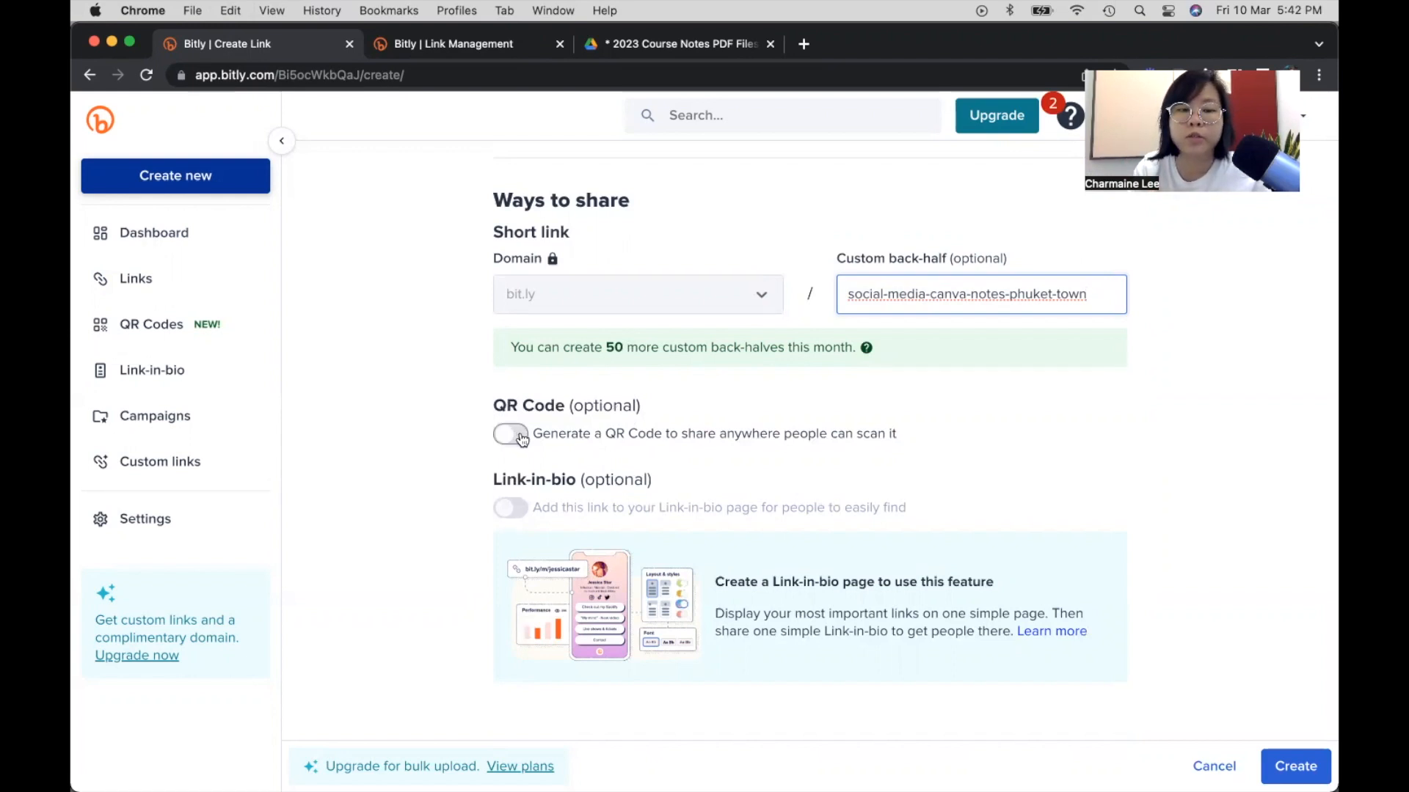
Toggle on Generate a QR Code and review the draft QR preview options.
{"action": "left_click", "coordinate": [510, 434]}
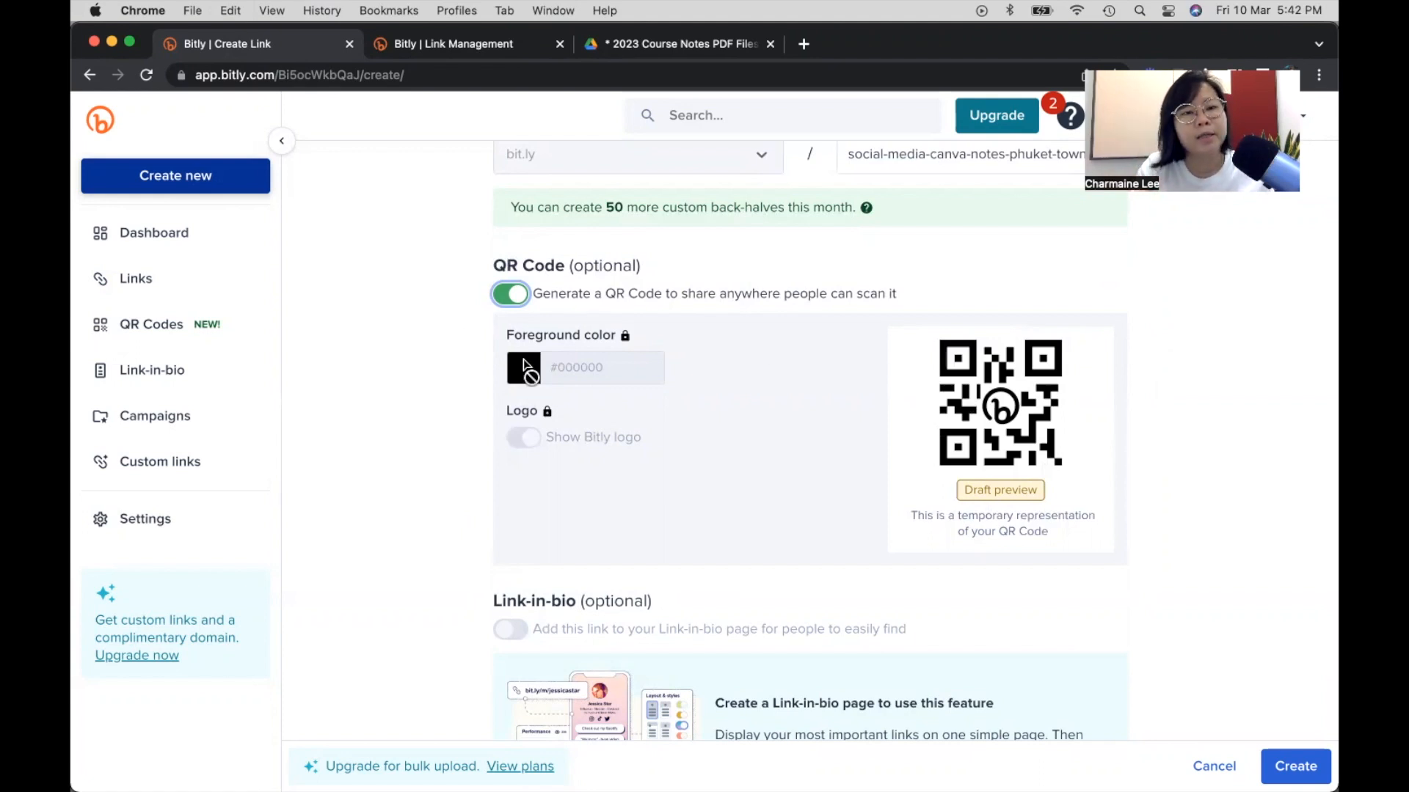
{"action": "mouse_move", "coordinate": [534, 394]}
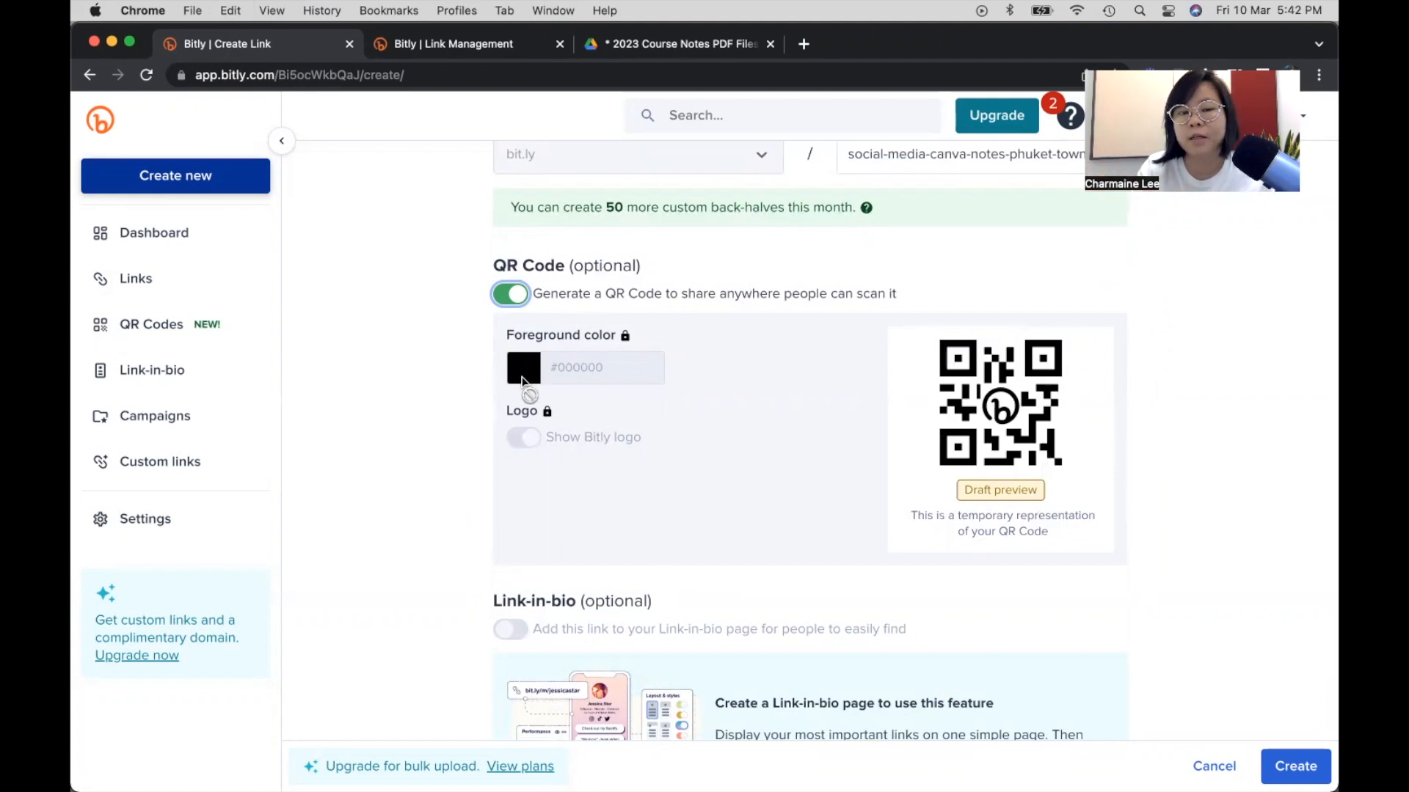
{"action": "mouse_move", "coordinate": [516, 470]}
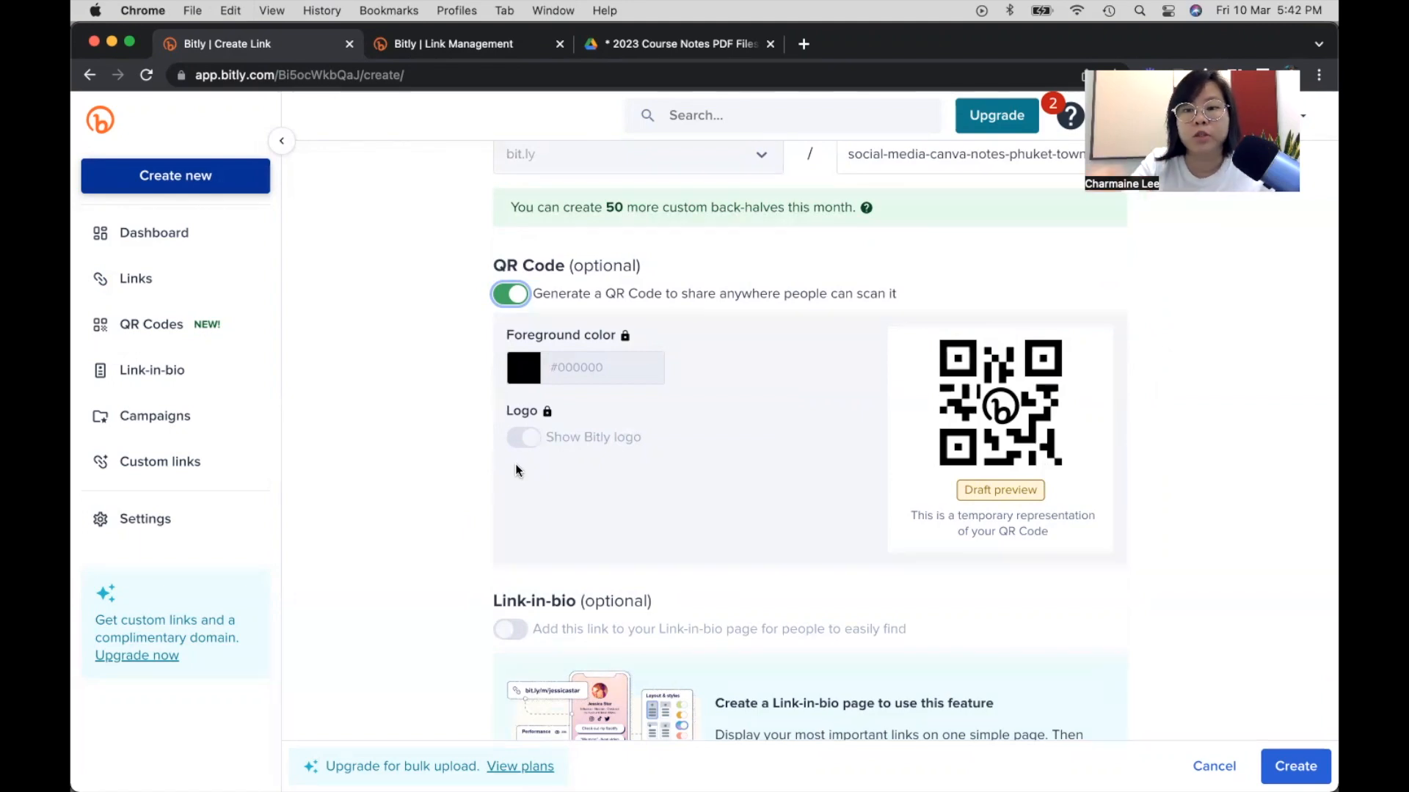
{"action": "mouse_move", "coordinate": [1021, 393]}
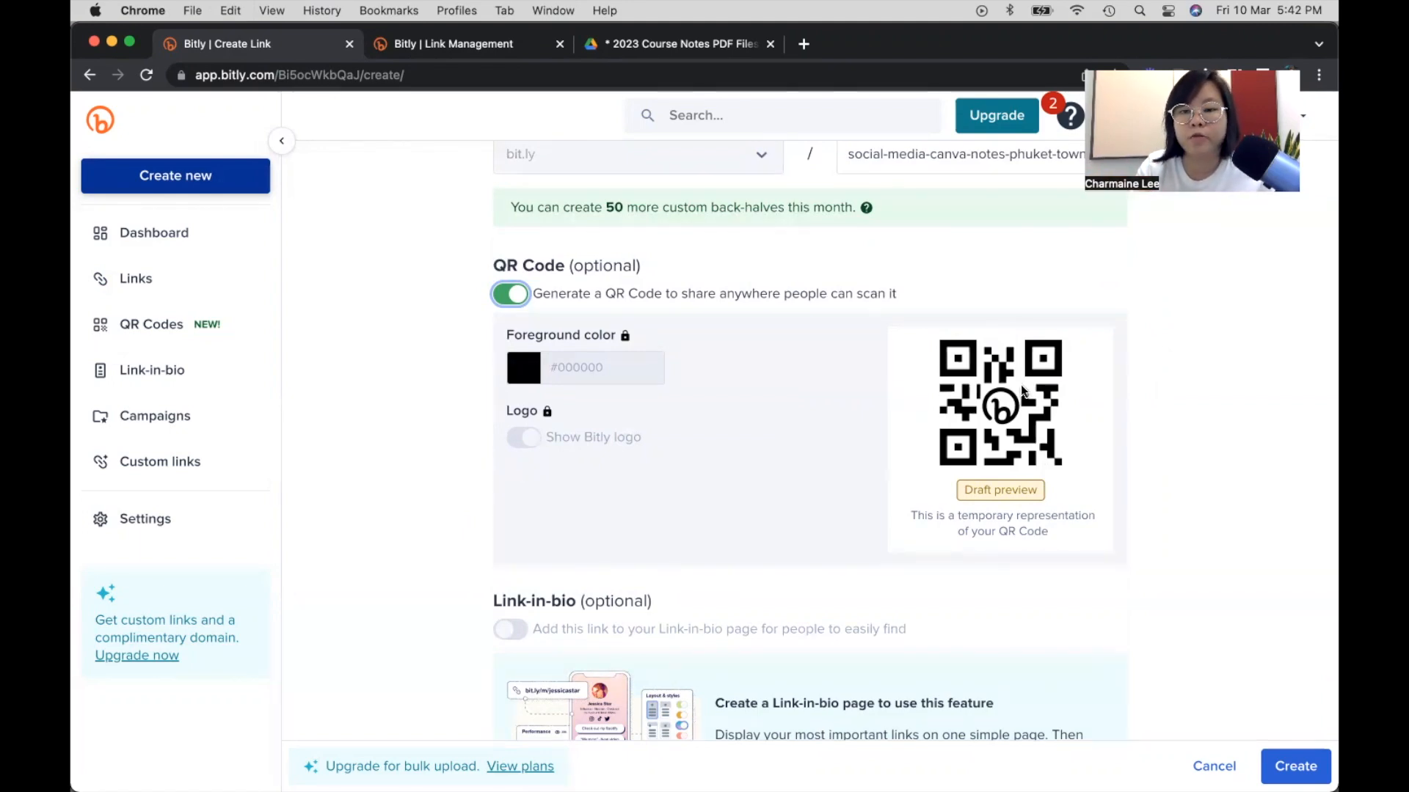
{"action": "scroll", "scroll_direction": "down", "scroll_amount": 3}
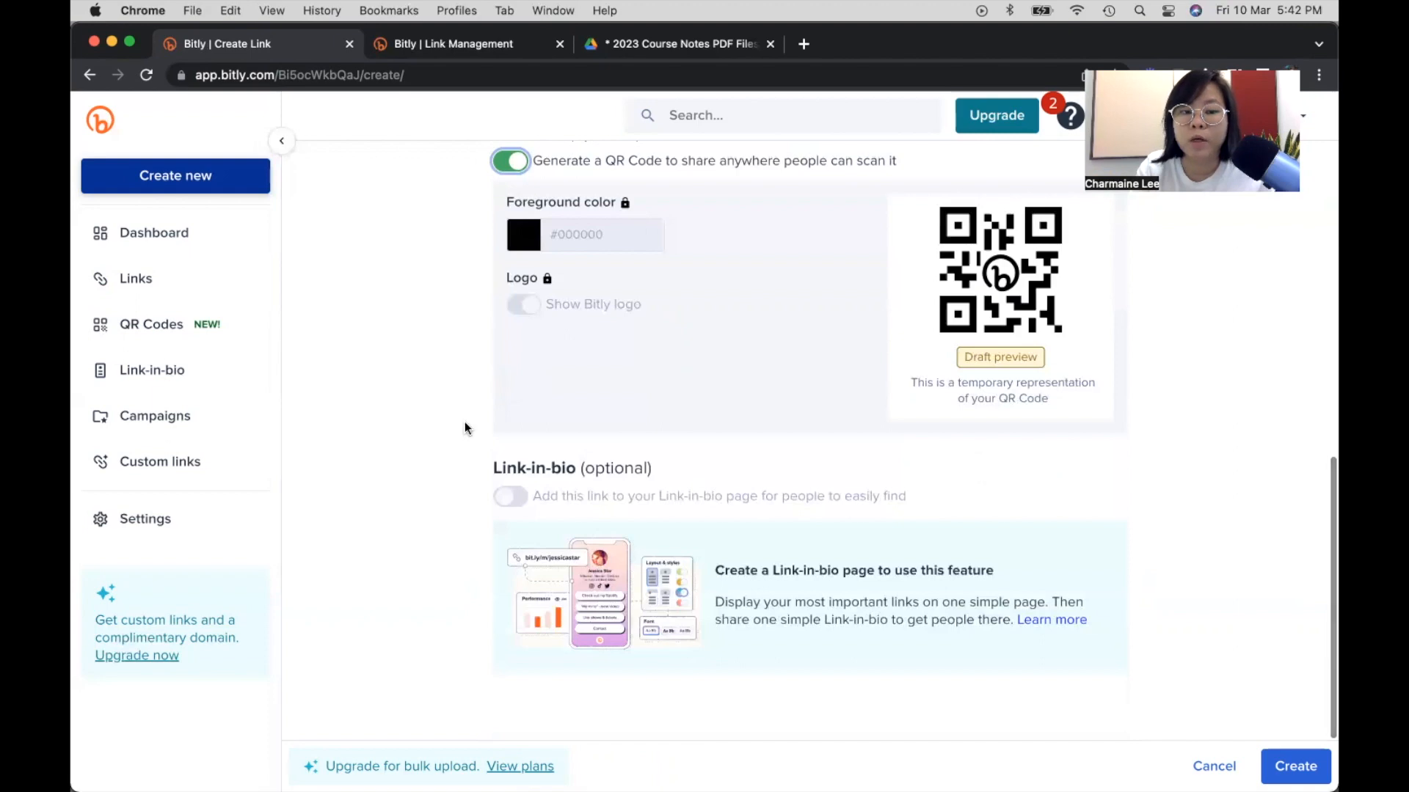
{"action": "scroll", "scroll_direction": "up", "scroll_amount": 3}
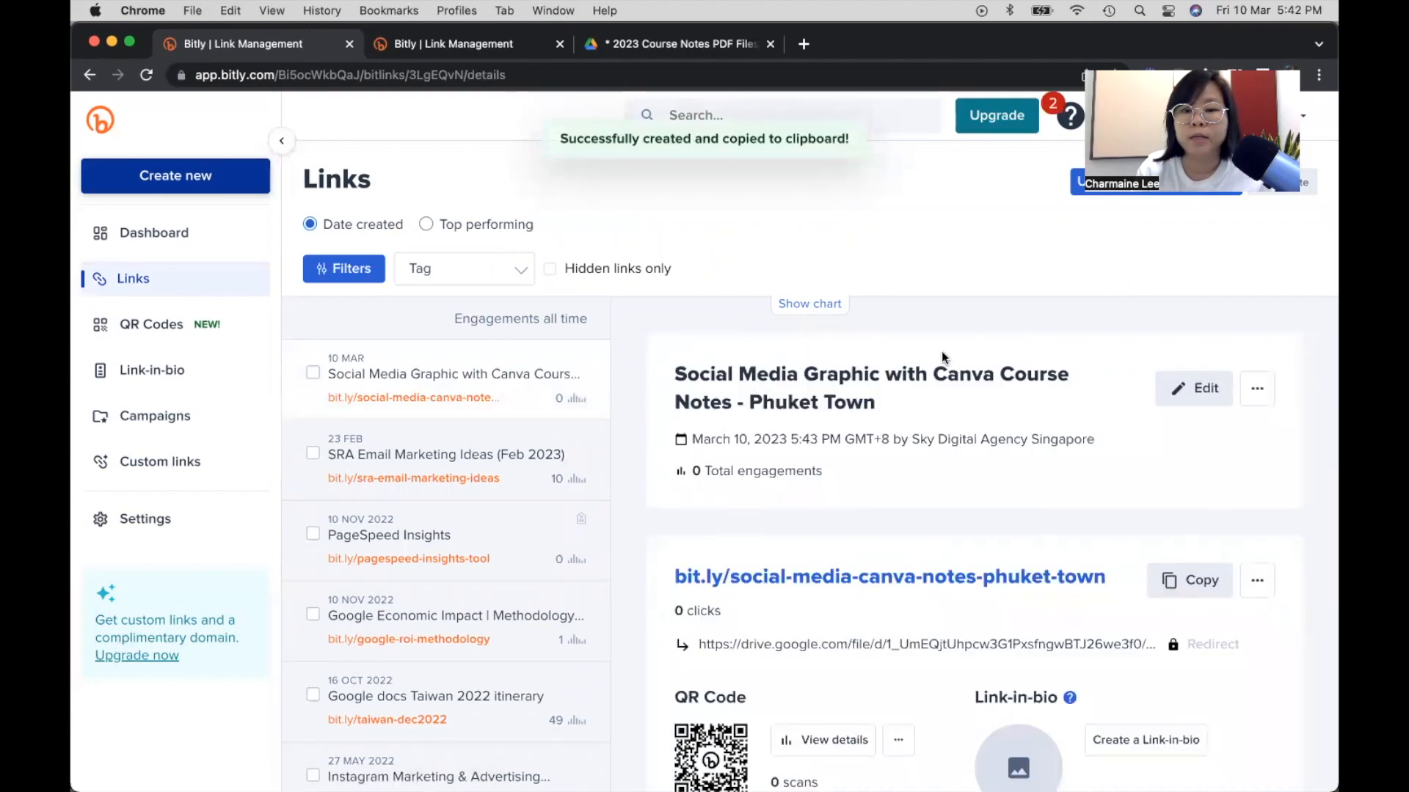
Create bit.ly/social-media-canva-notes-phuket-town with its QR code and open it to test.
{"action": "scroll", "scroll_direction": "down", "scroll_amount": 3}
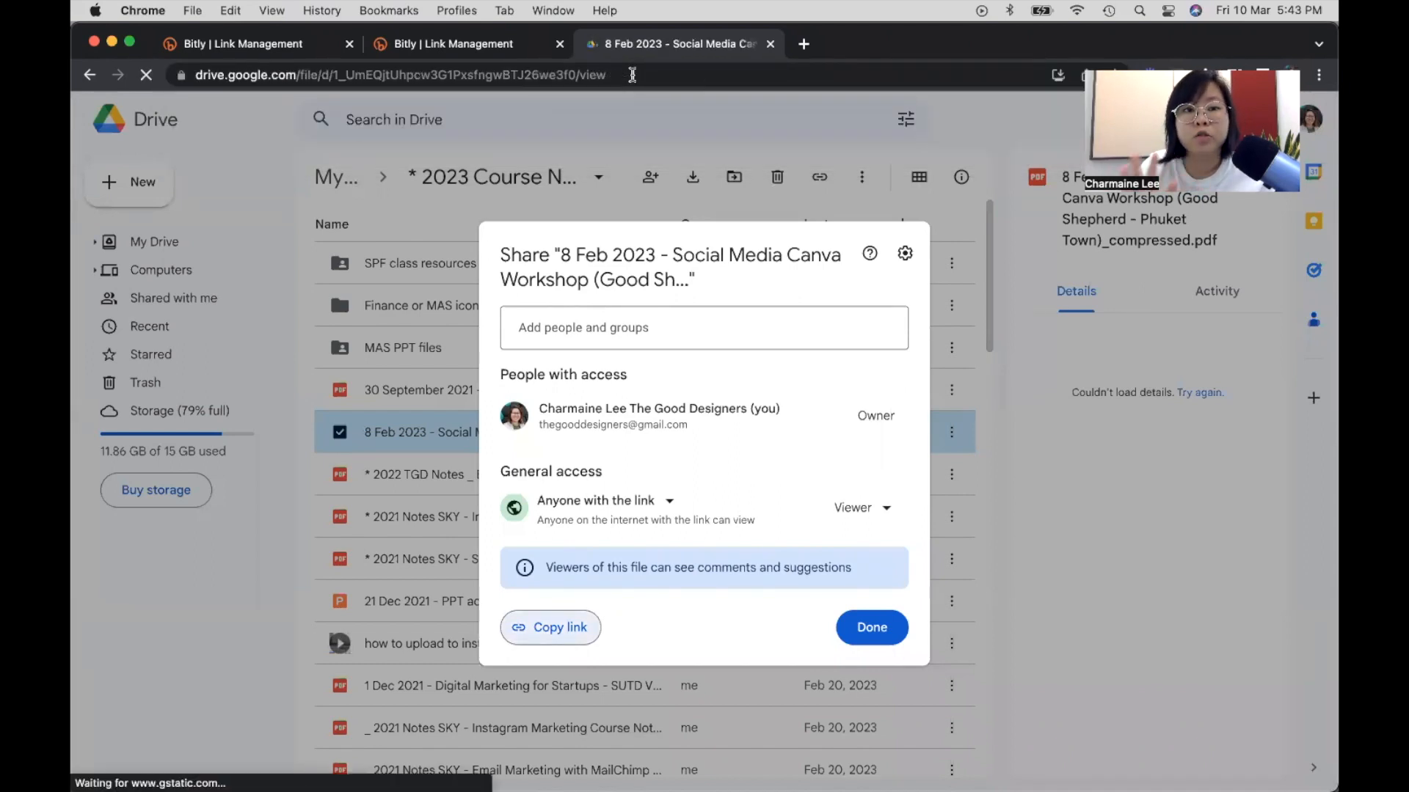
Dismiss the Share dialog, scroll the Canva workshop PDF pages, then return to Bitly's links list.
{"action": "left_click", "coordinate": [870, 627]}
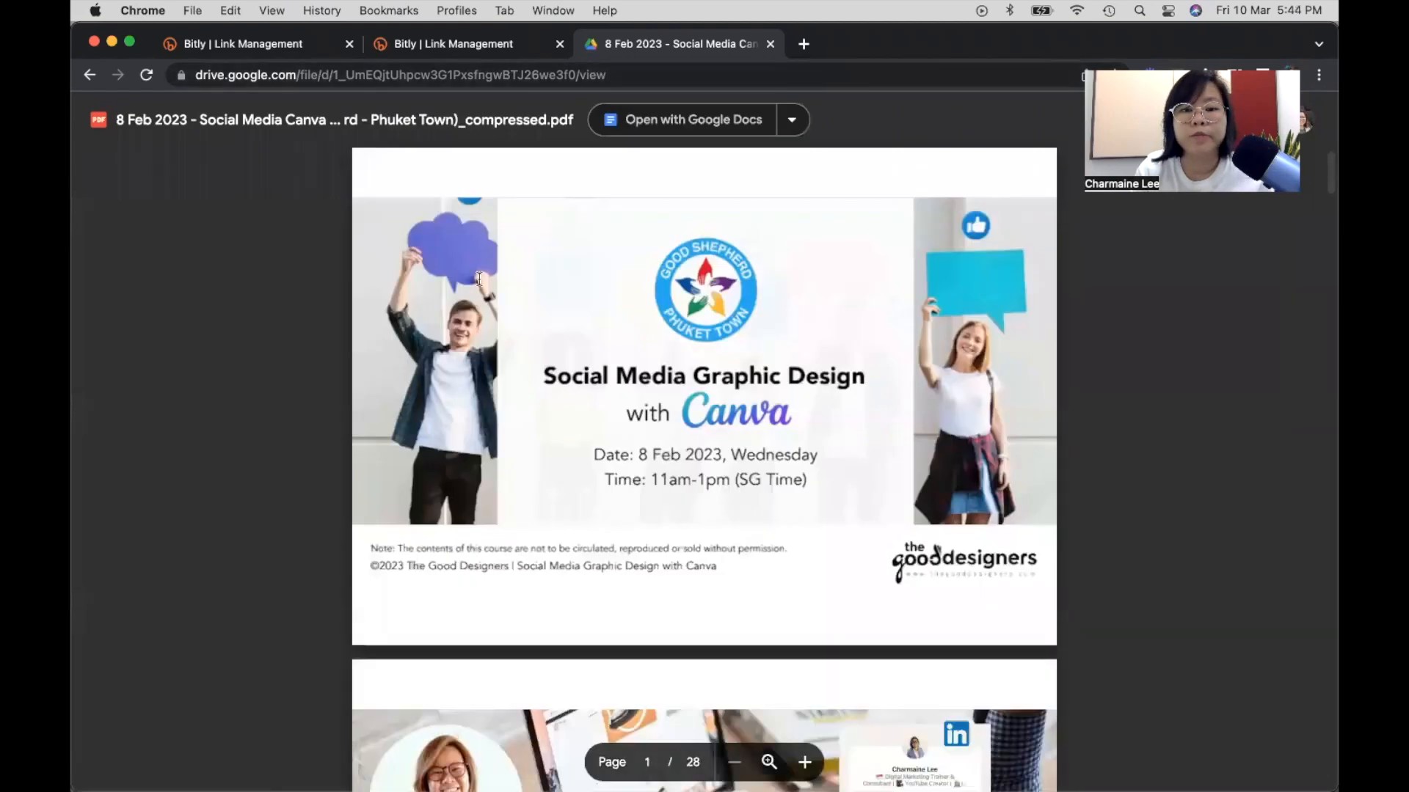
{"action": "scroll", "scroll_direction": "down", "scroll_amount": 3}
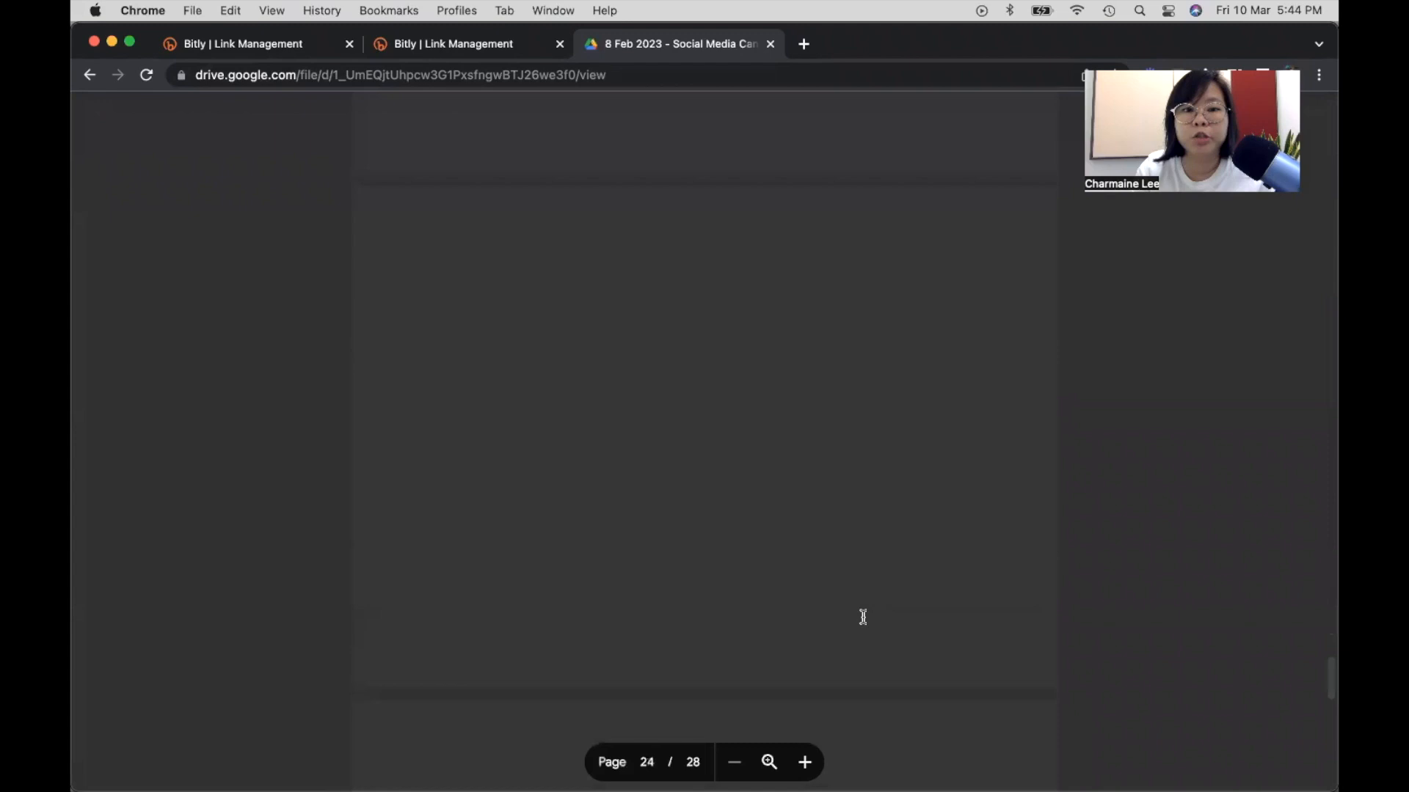
{"action": "scroll", "scroll_direction": "down", "scroll_amount": 3}
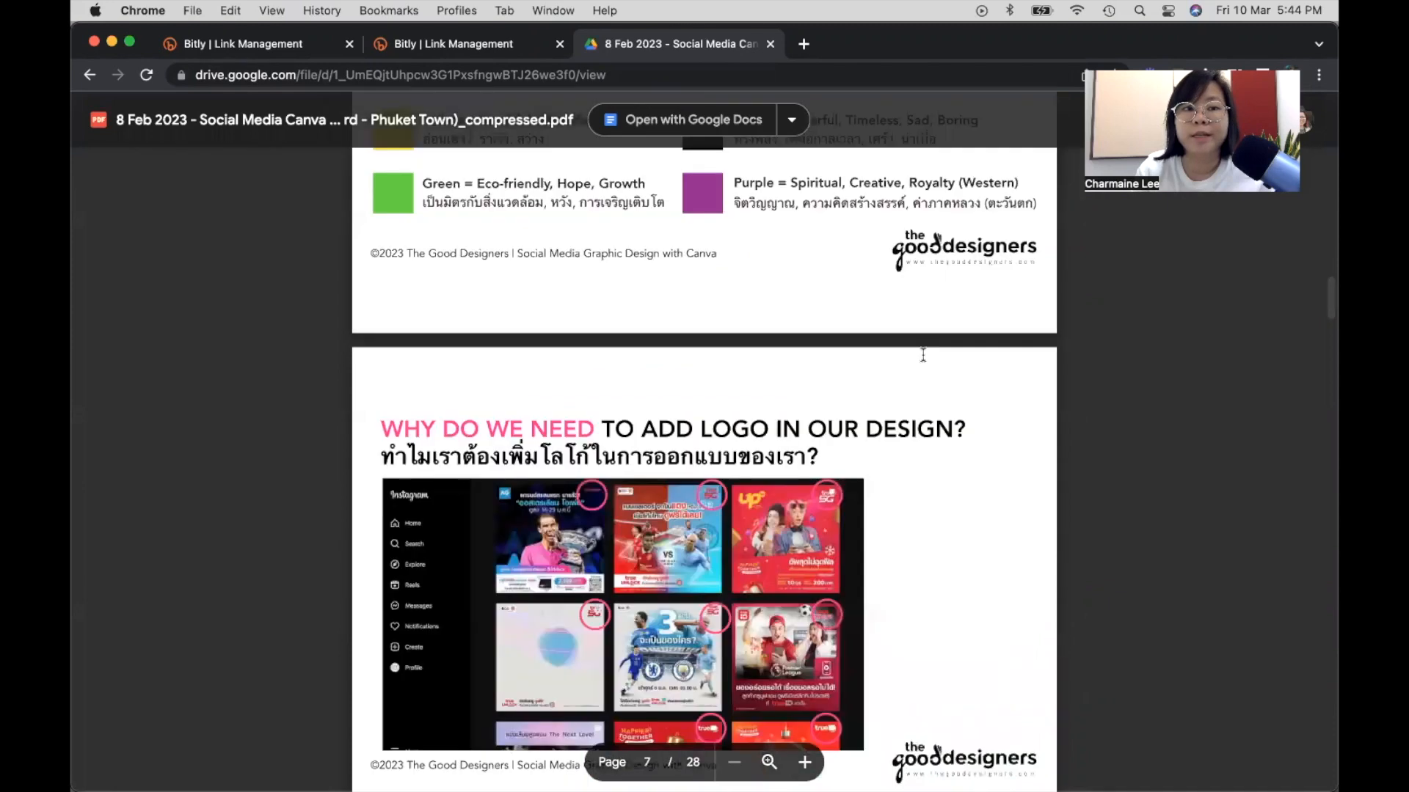
{"action": "left_click", "coordinate": [454, 42]}
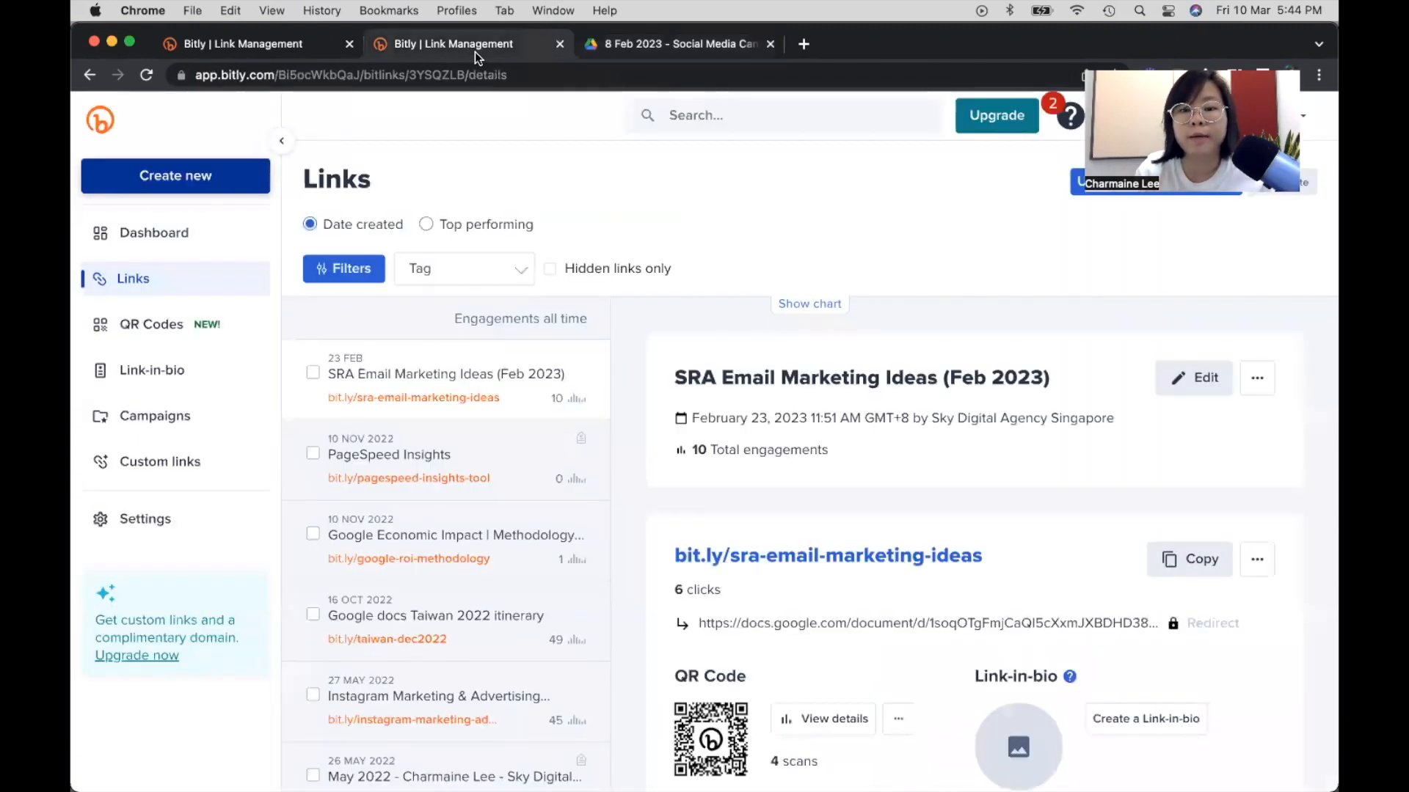